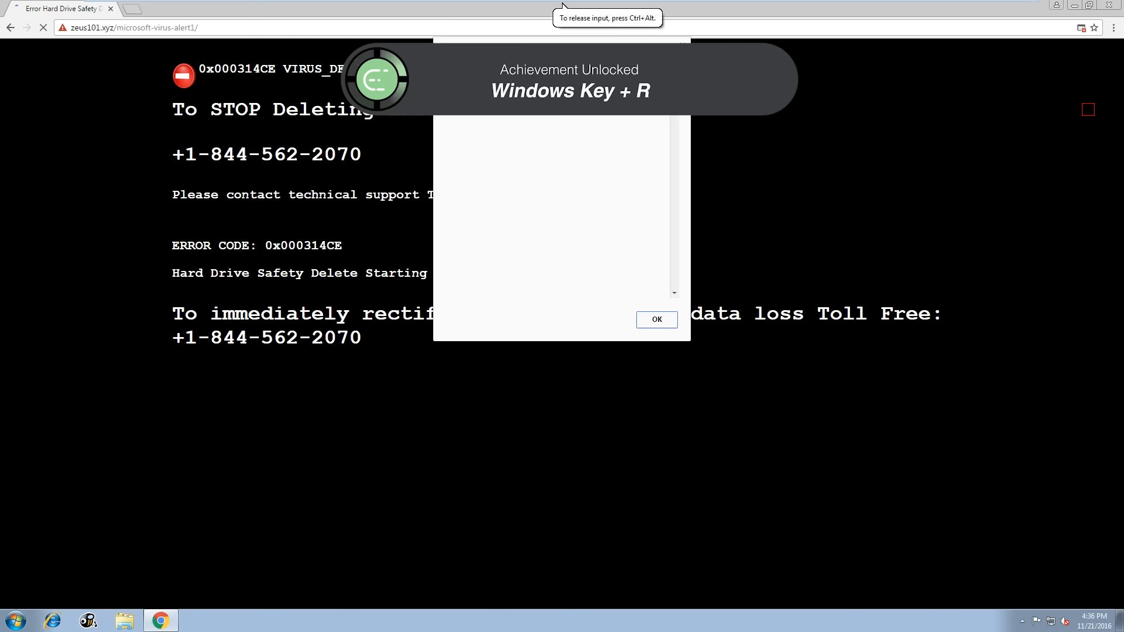
Step: Bring up the Run dialog over the desktop once the scam alert page is gone
key("Win+r")
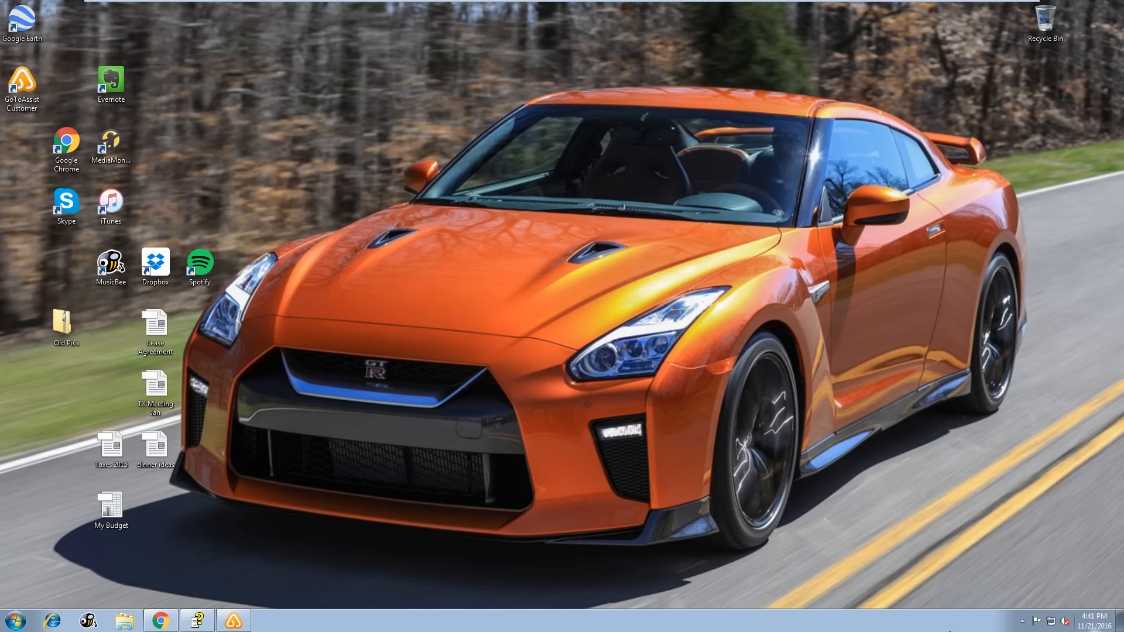
mouse_move(422, 413)
type("c")
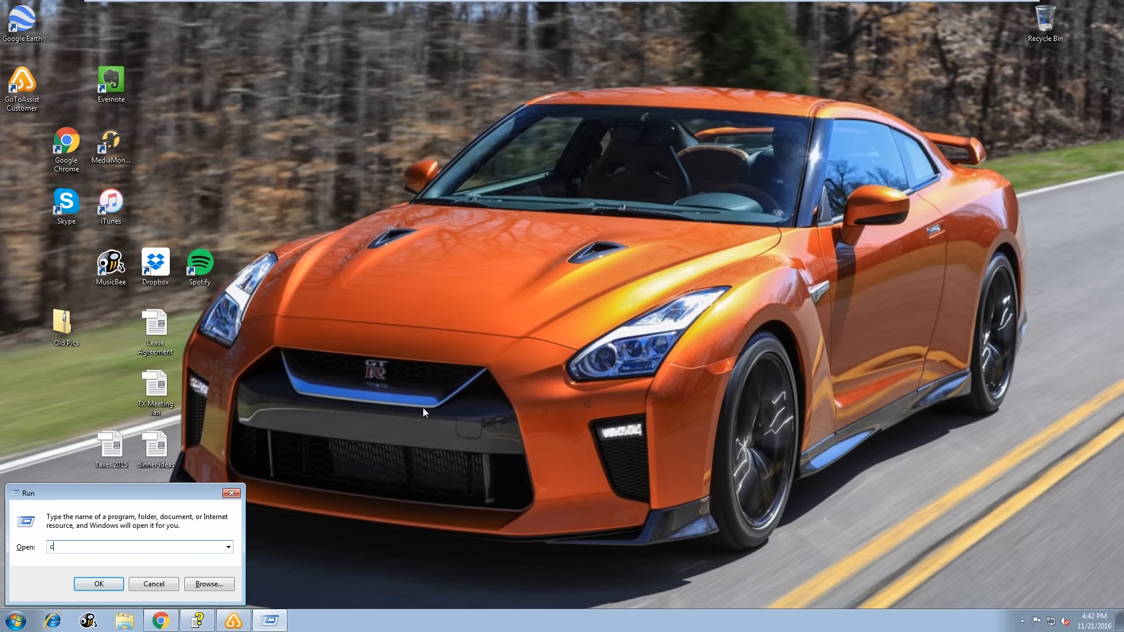
Step: Launch cmd from the Run box and paste the folder-tree command into the console
type("md")
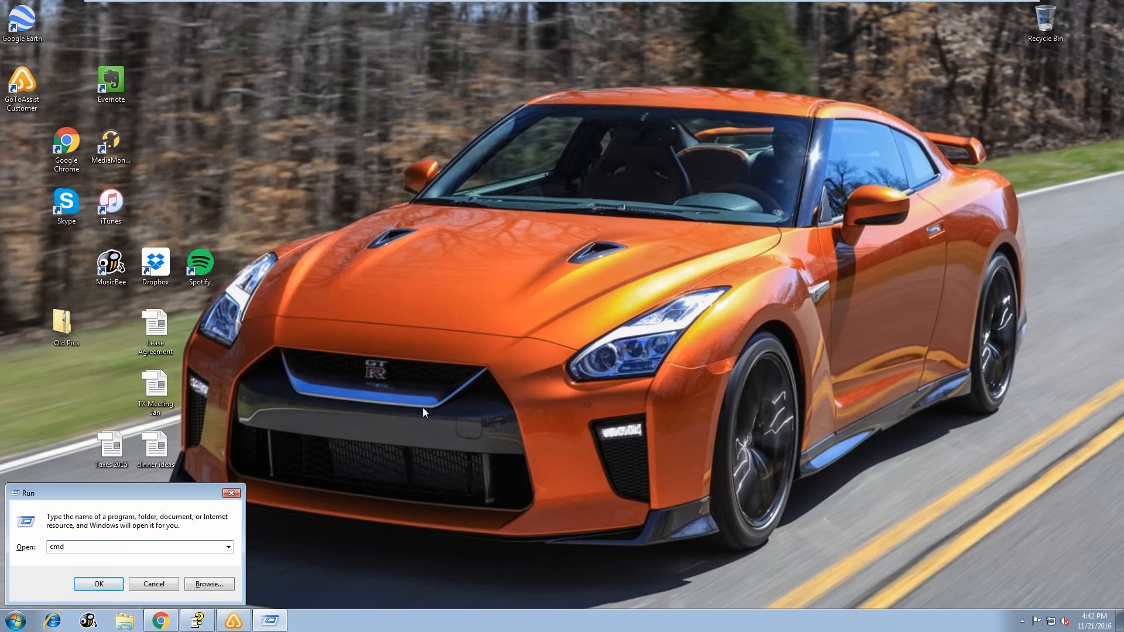
left_click(98, 583)
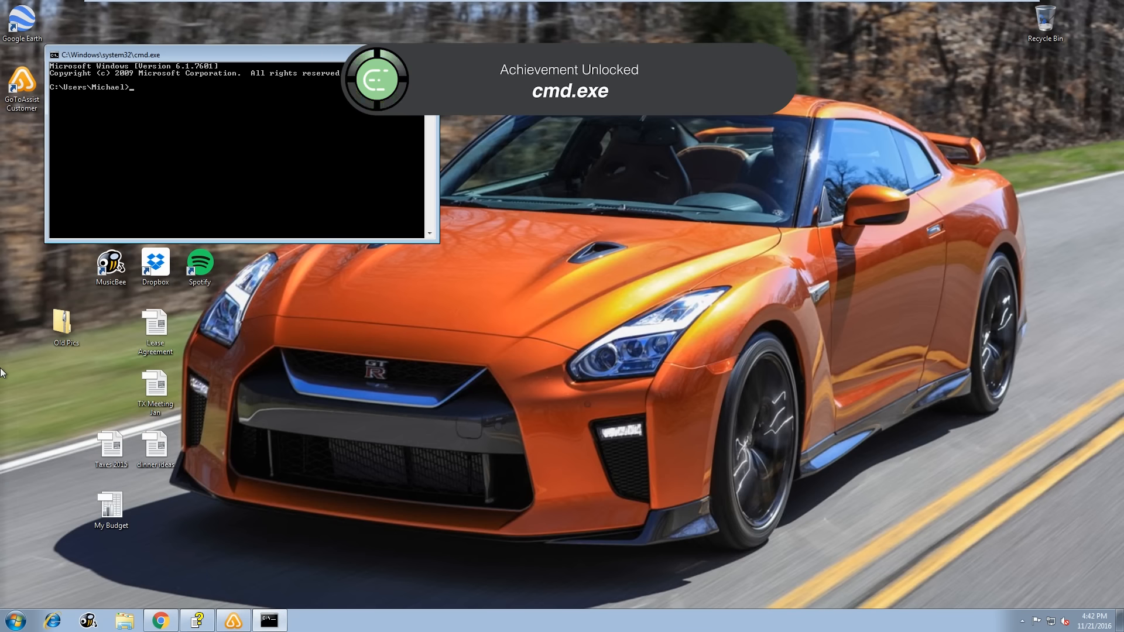
mouse_move(407, 624)
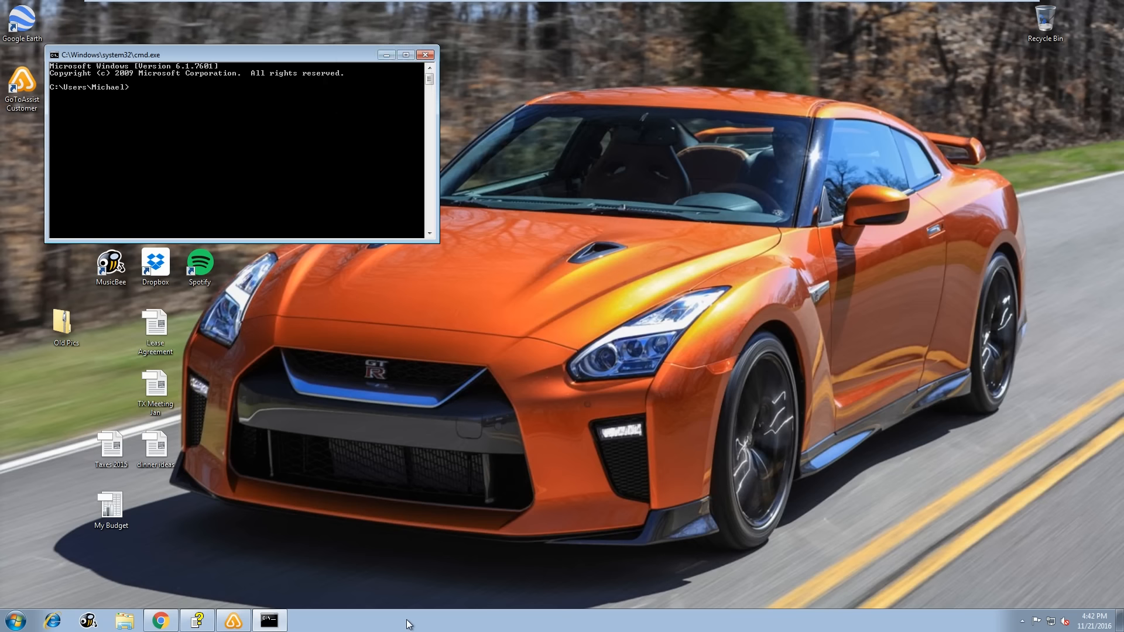
mouse_move(152, 103)
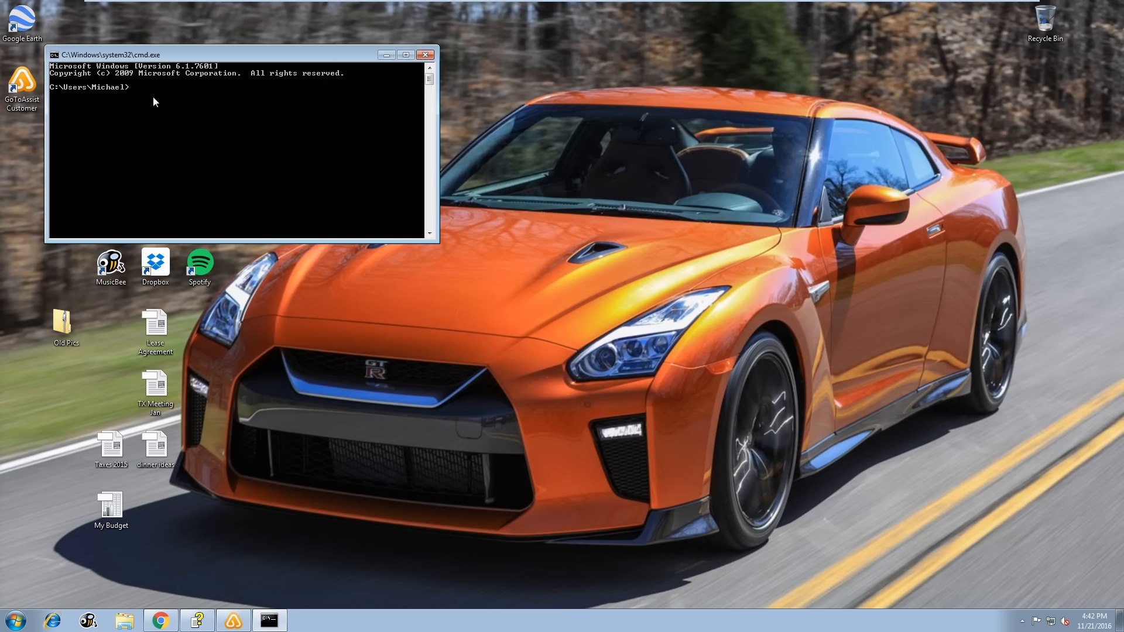
right_click(154, 101)
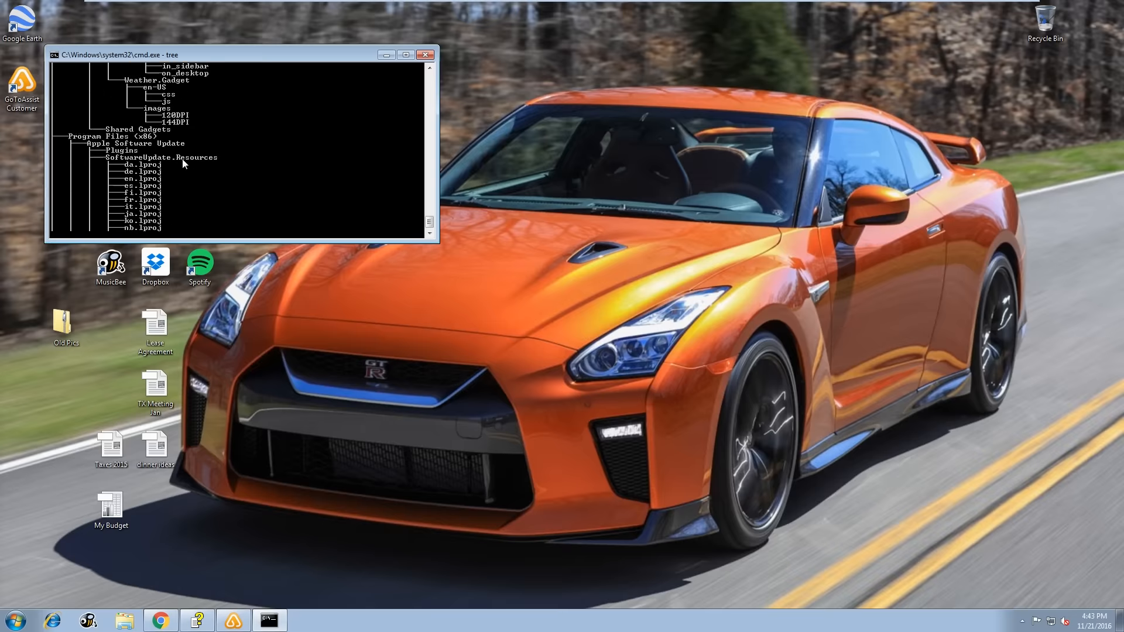
Step: Scroll through the tree listing down to the red compromised-network warning text
scroll("down", 3)
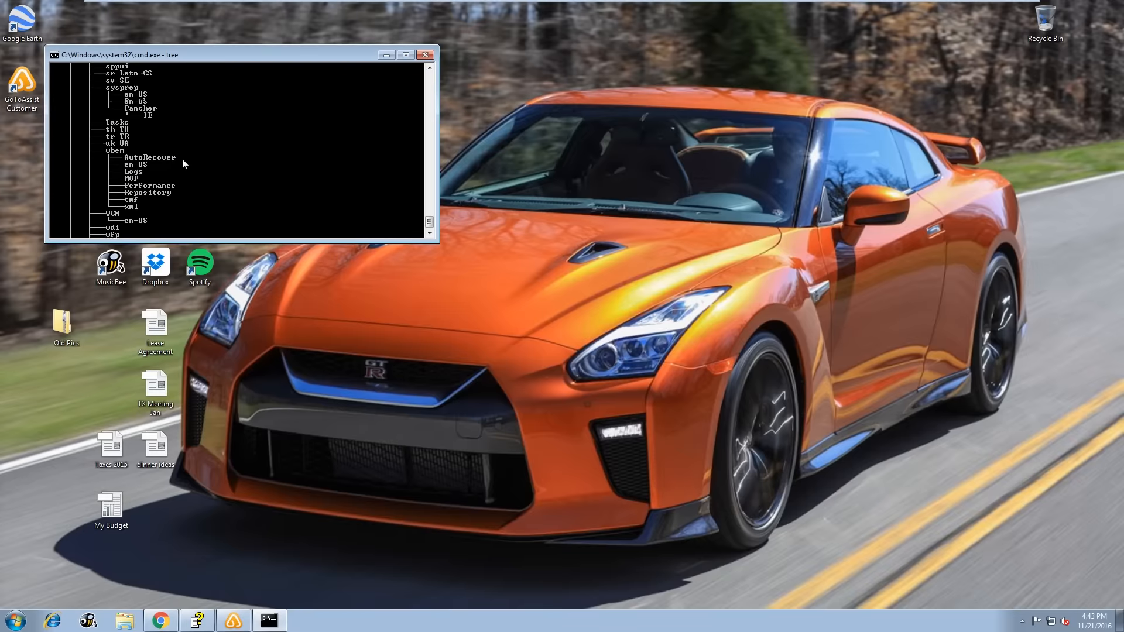
scroll("down", 3)
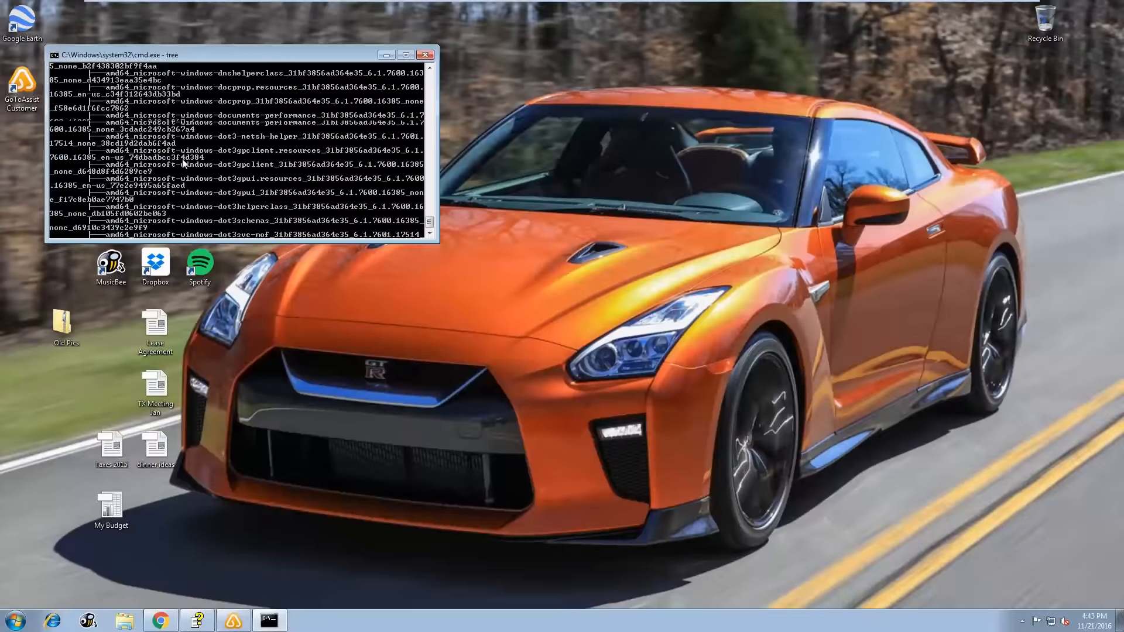
scroll("down", 3)
type("Network Compromised \"Zeus Detected\" ... Drivers Crashed")
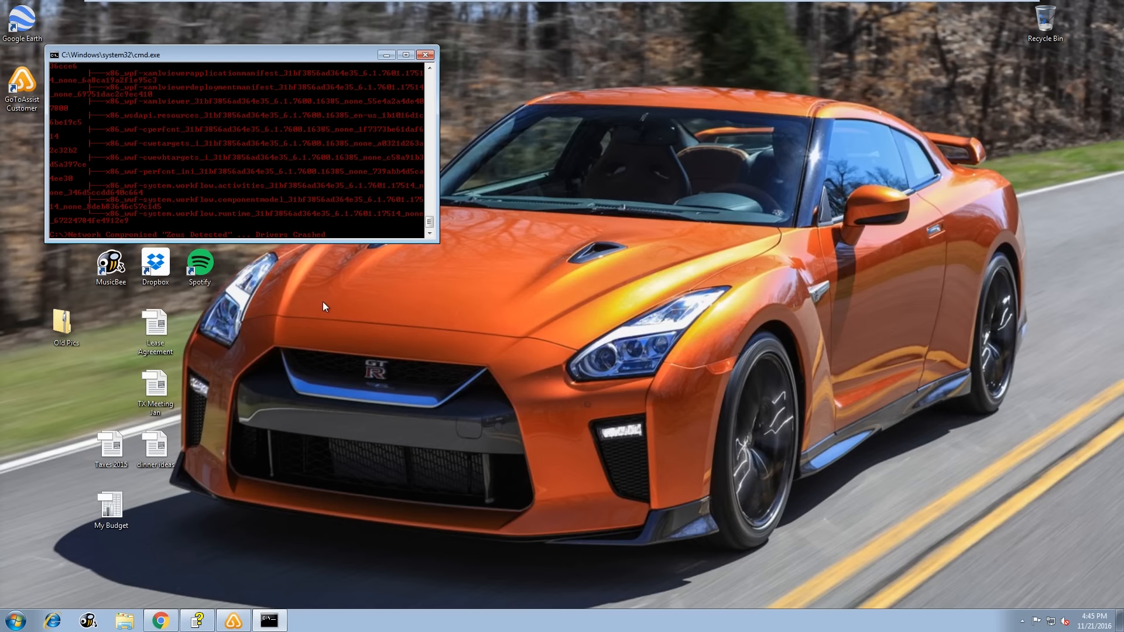
mouse_move(263, 241)
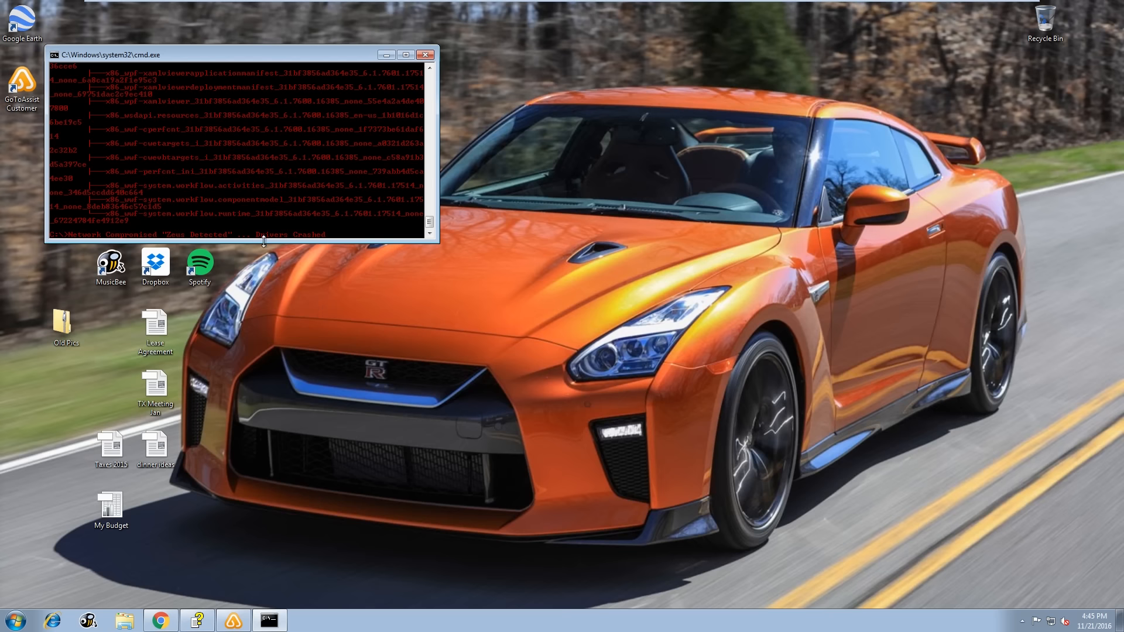
mouse_move(245, 420)
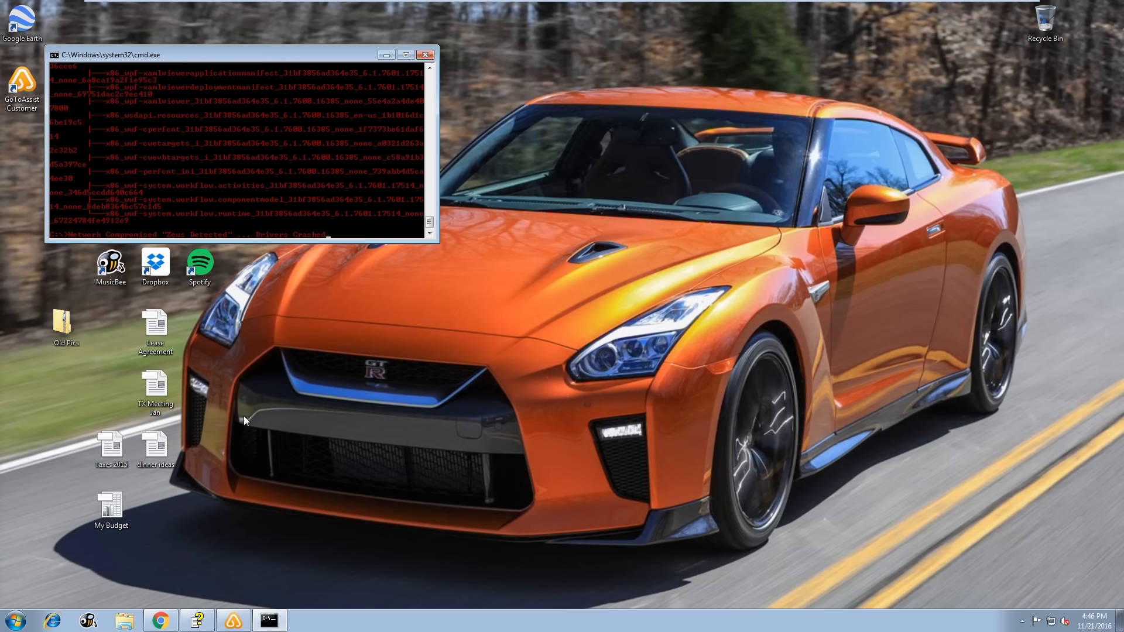
mouse_move(238, 395)
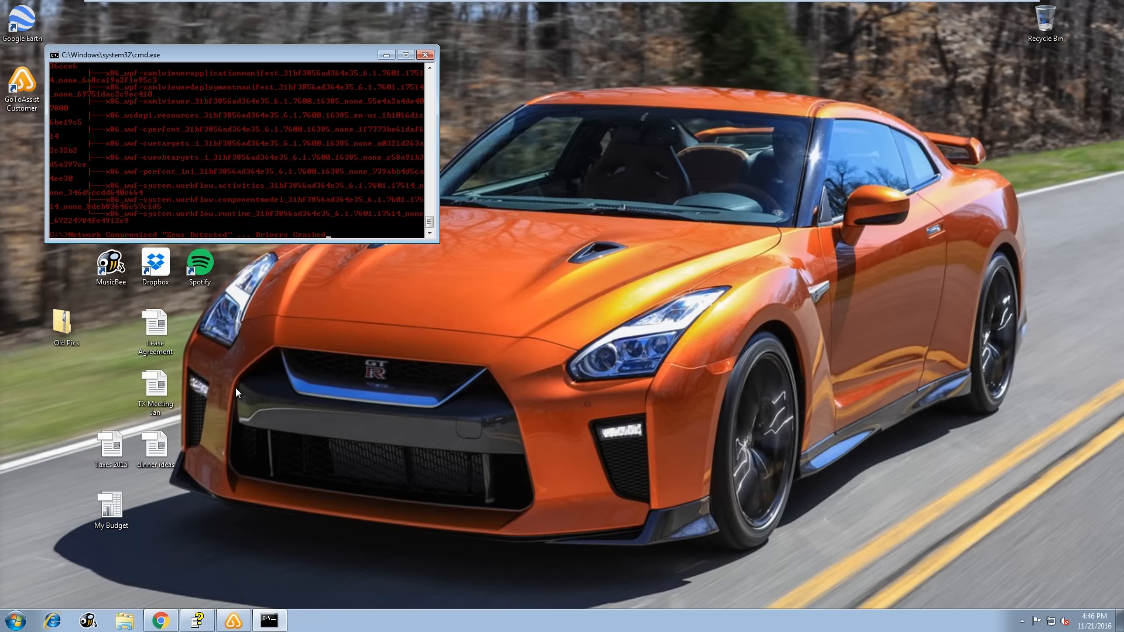
mouse_move(364, 81)
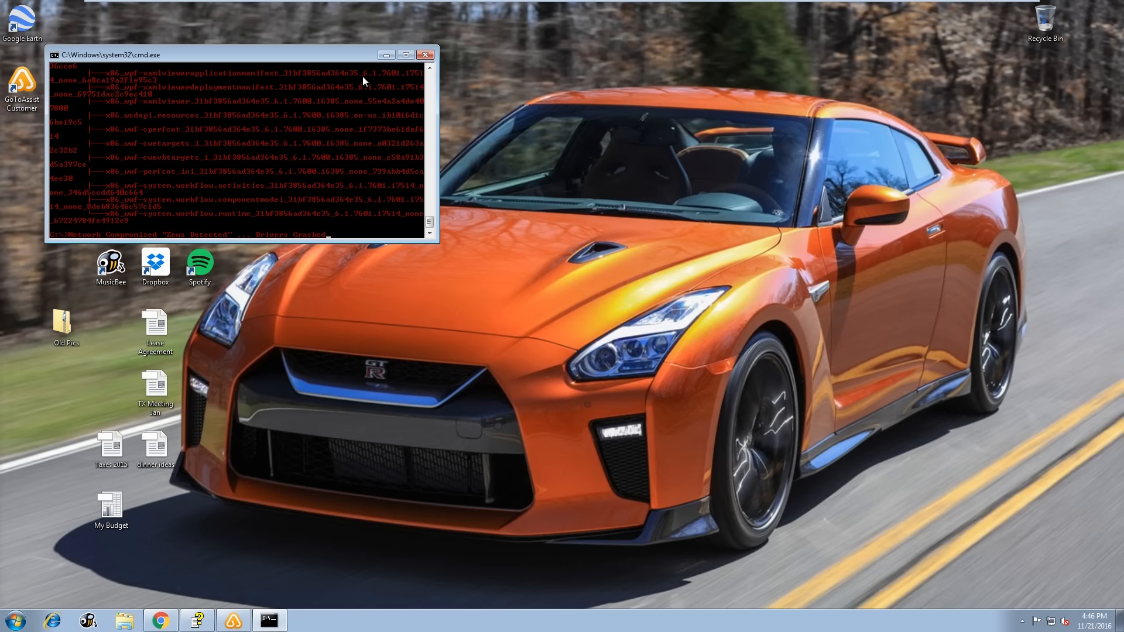
mouse_move(393, 88)
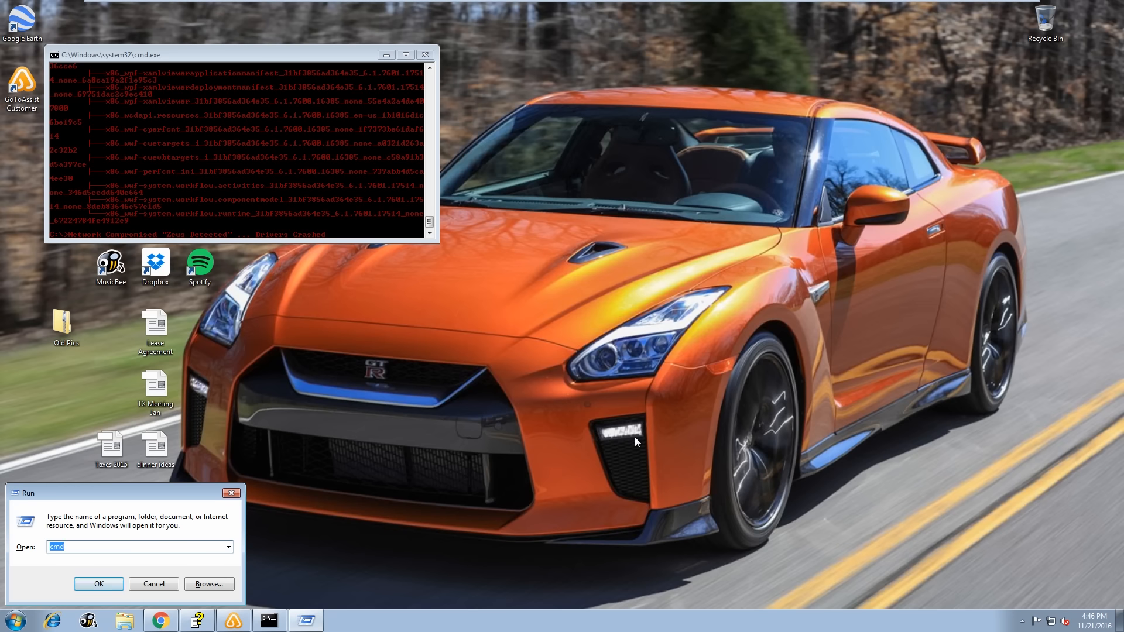
Step: Launch msconfig from Run and show the Services list in System Configuration
type("msconfig")
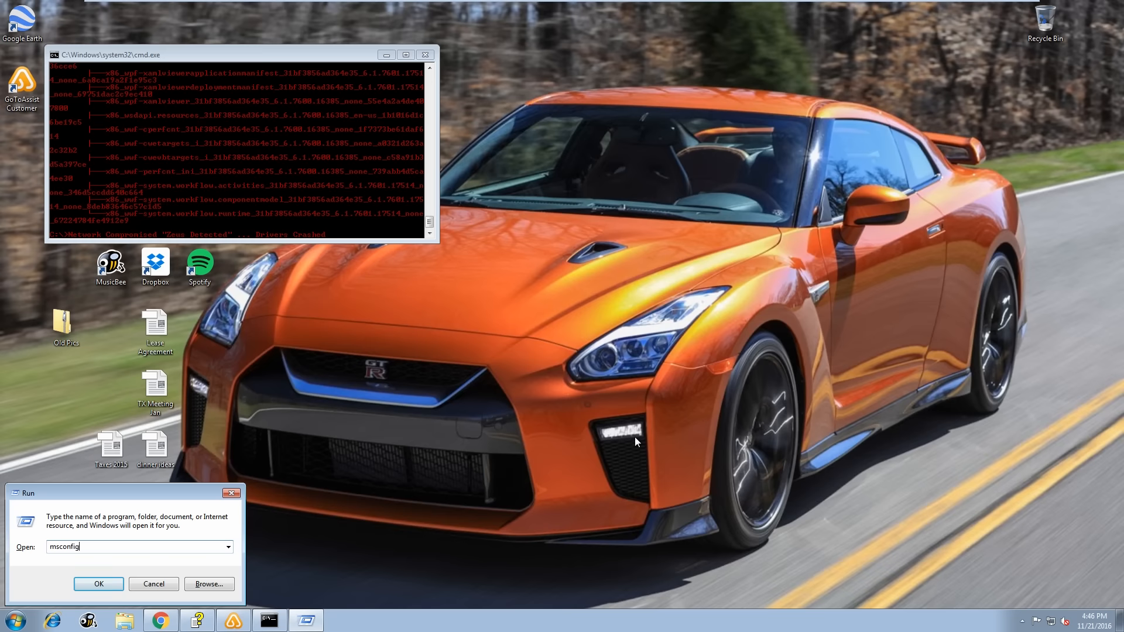
left_click(98, 583)
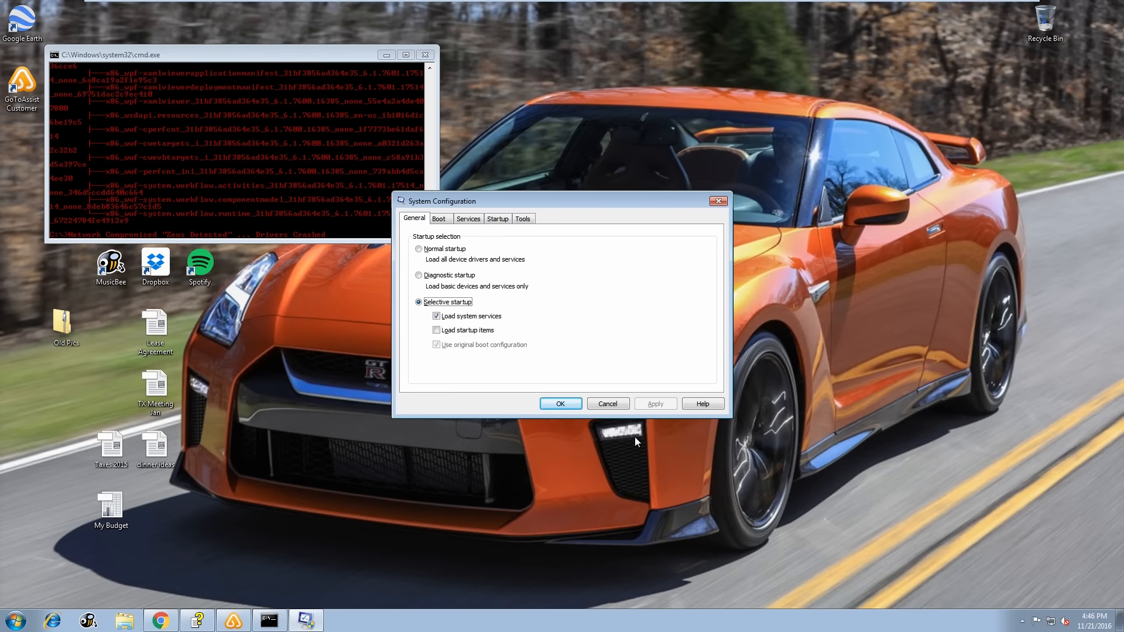
mouse_move(609, 507)
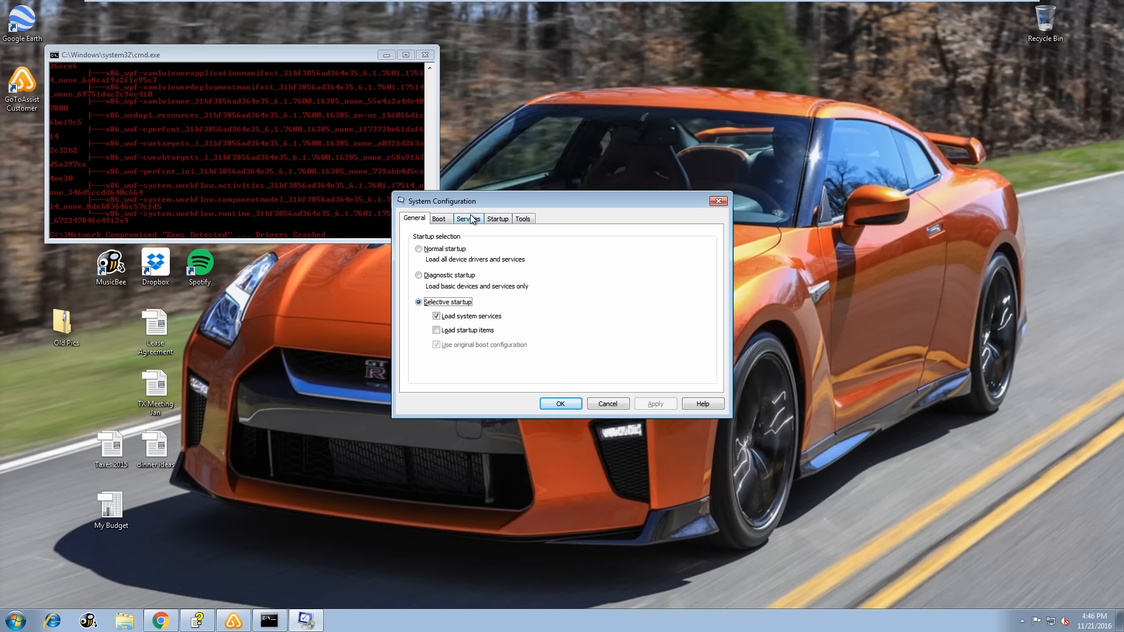
left_click(465, 219)
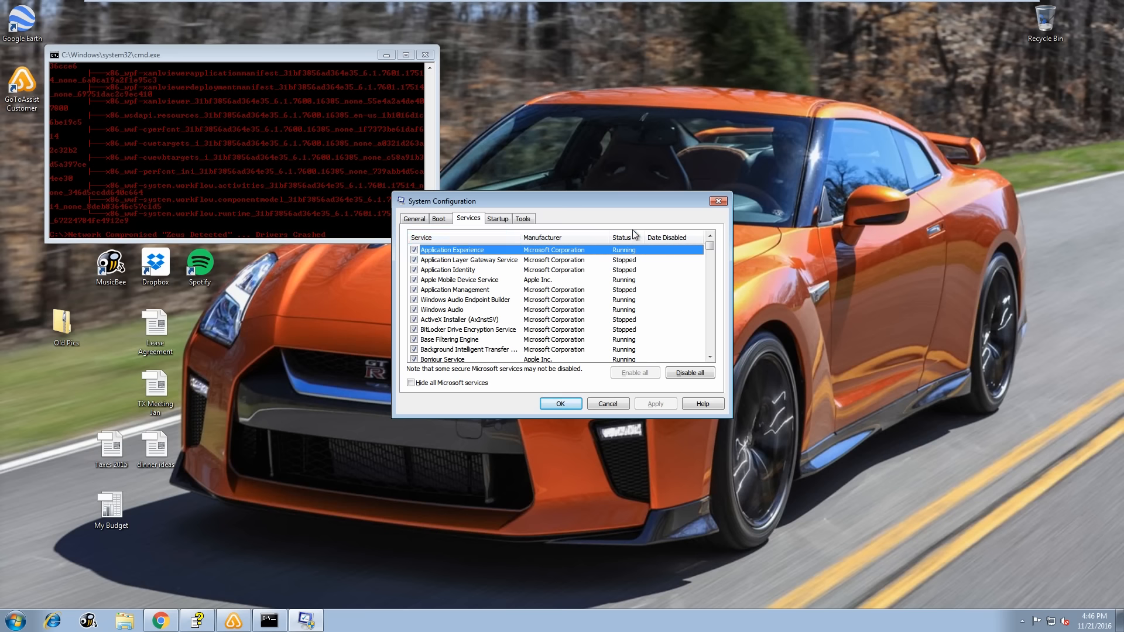
Step: Sort the services by Status so stopped ones list first, then browse down the list
left_click(621, 237)
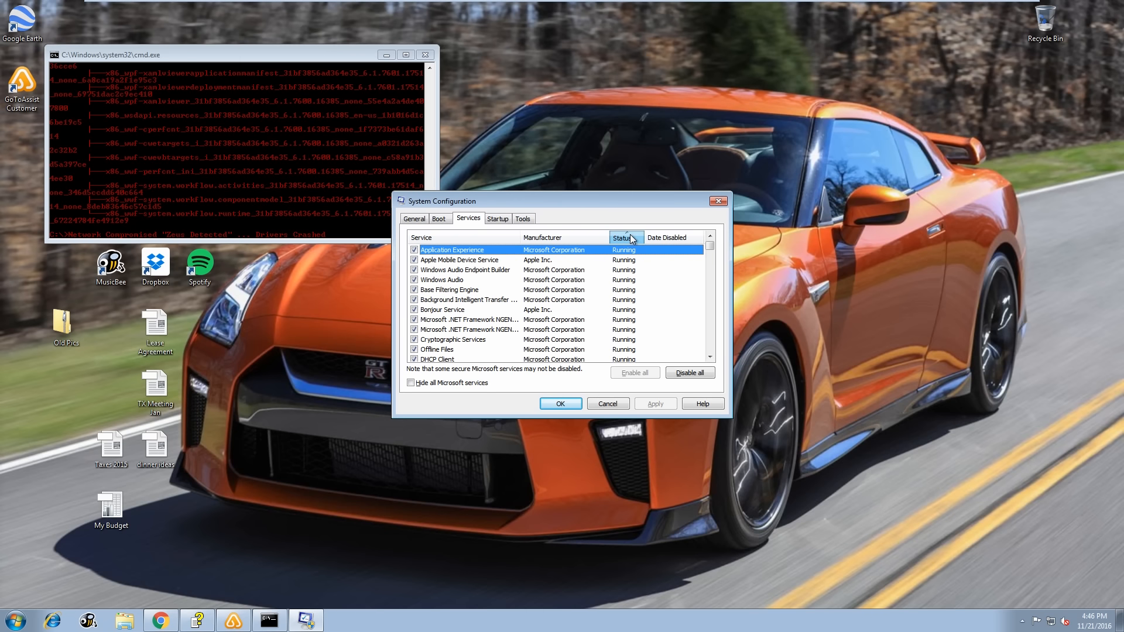
left_click(625, 238)
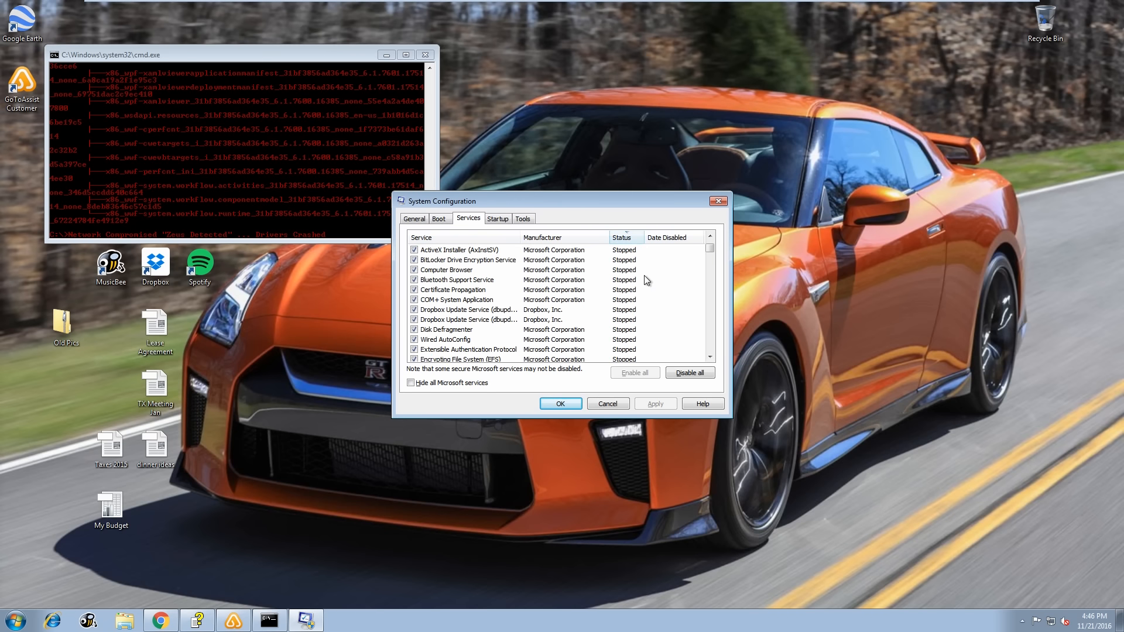
scroll("down", 3)
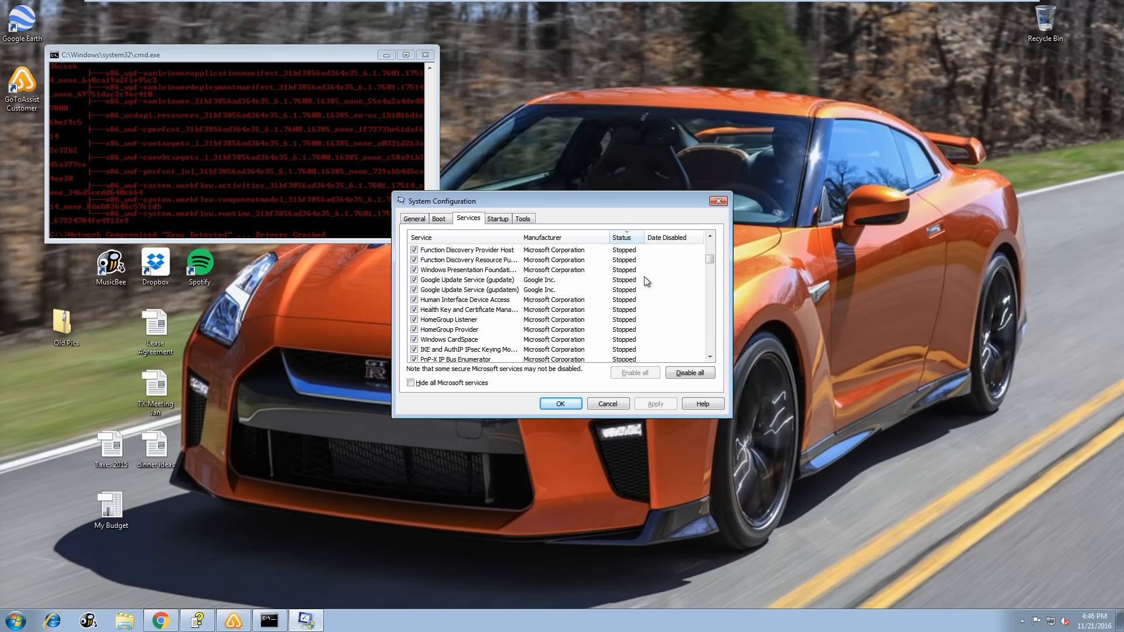
scroll("down", 3)
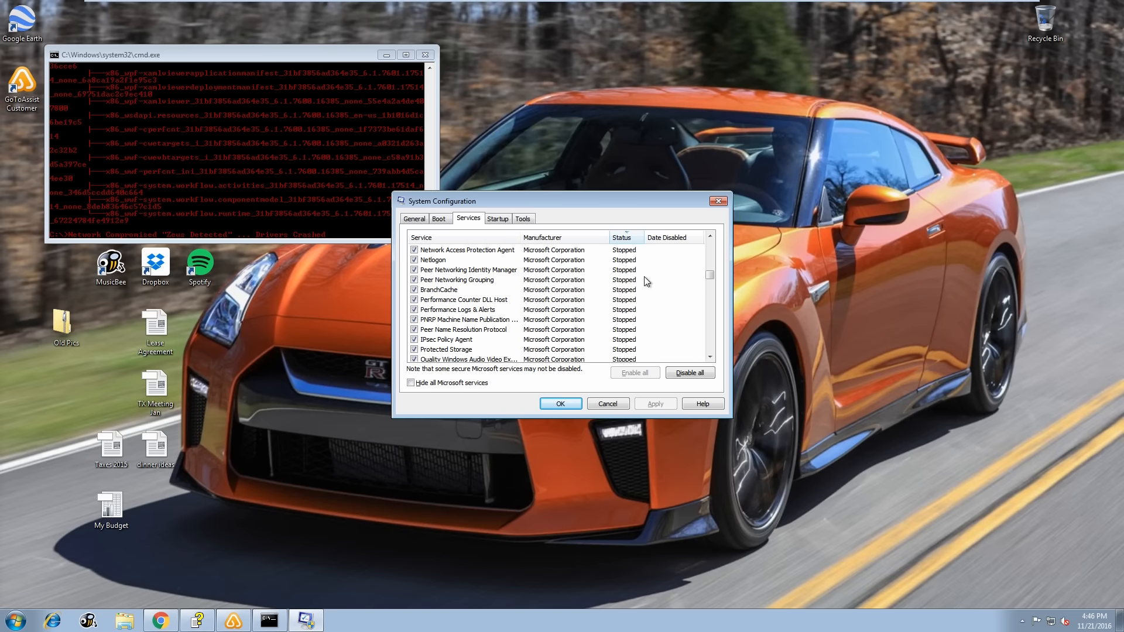
scroll("down", 3)
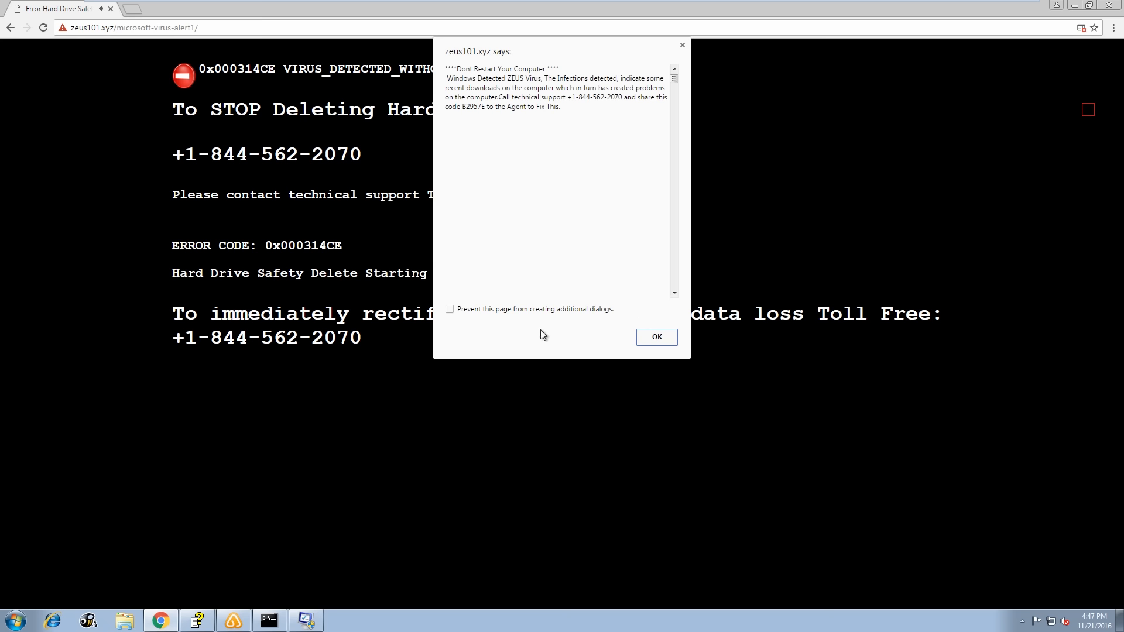
Step: Dismiss the scam page's warning dialogs and load chrome://history showing the zeus101.xyz and windowsslip.xyz visits
left_click(450, 308)
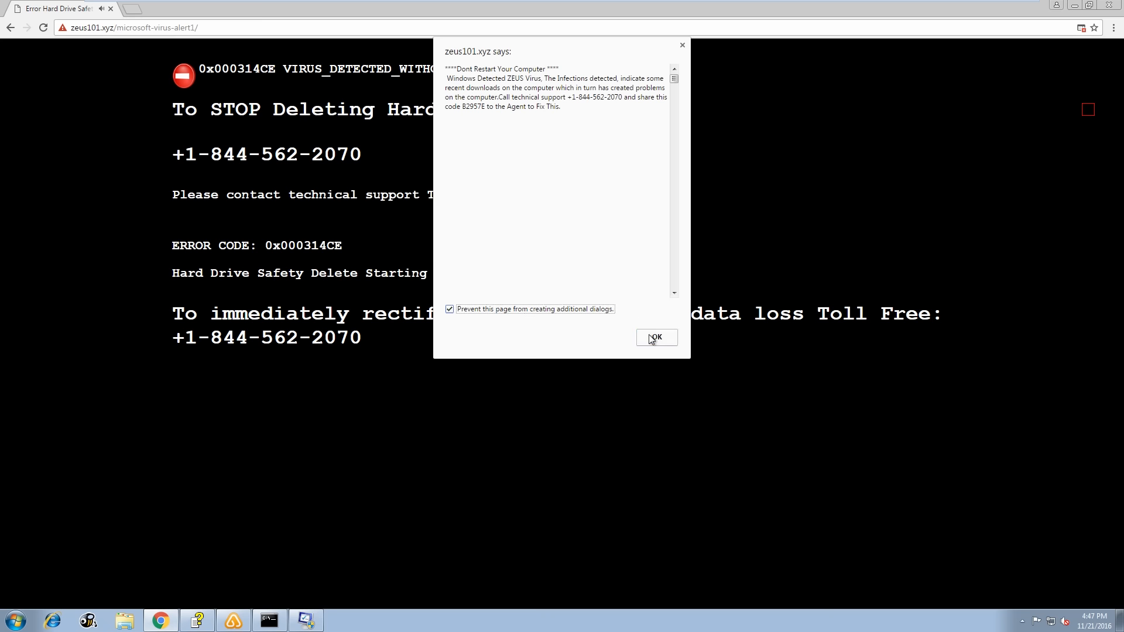
left_click(654, 337)
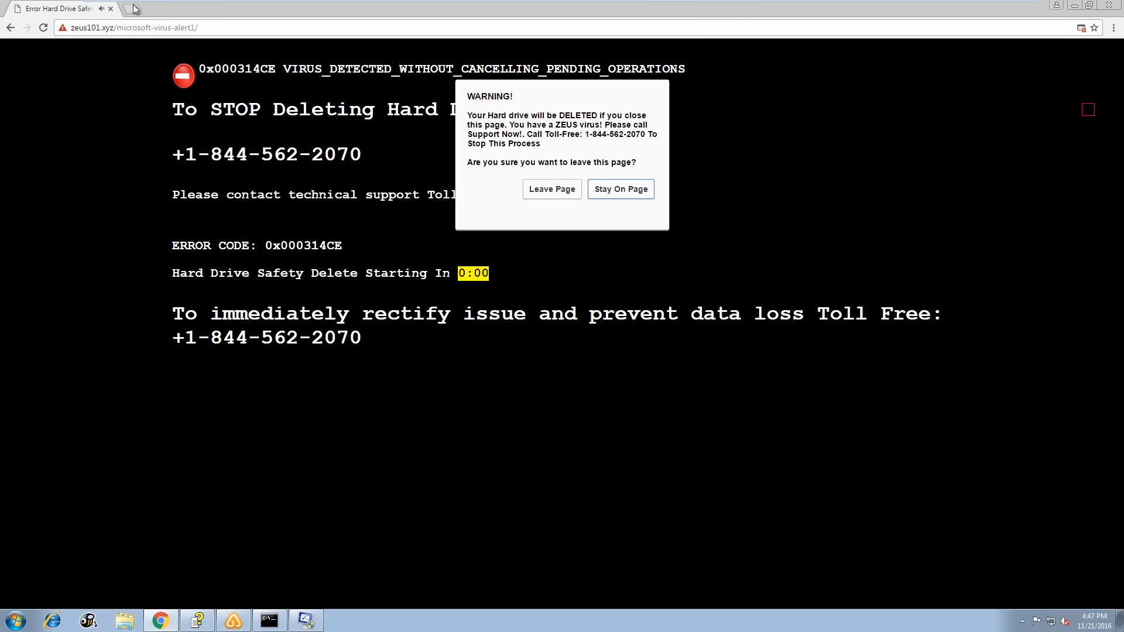
mouse_move(136, 8)
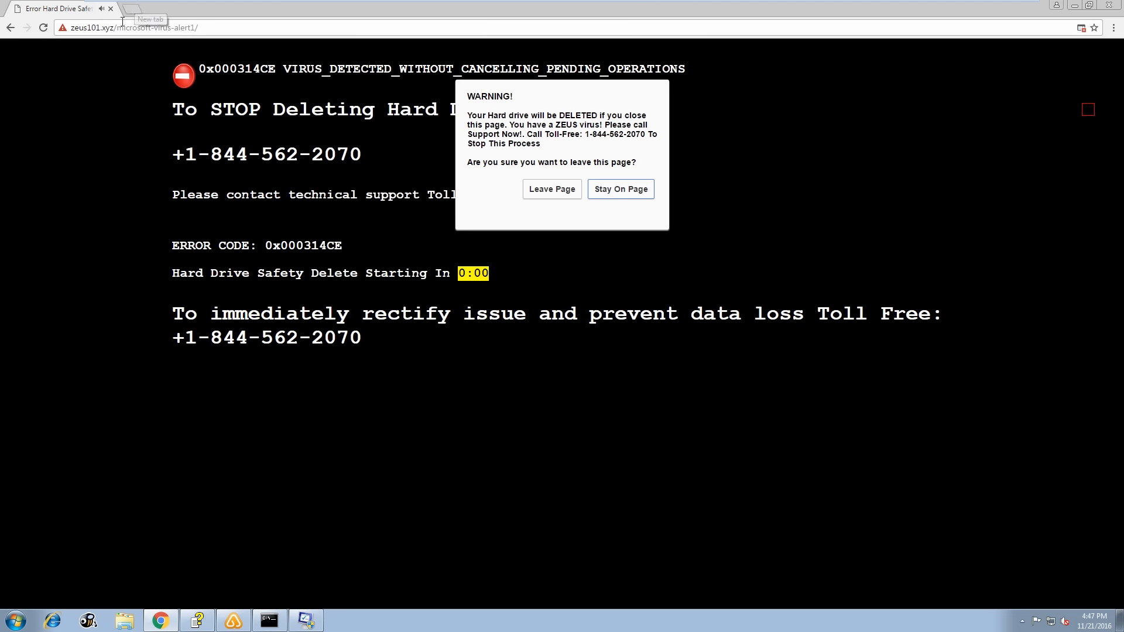
mouse_move(129, 11)
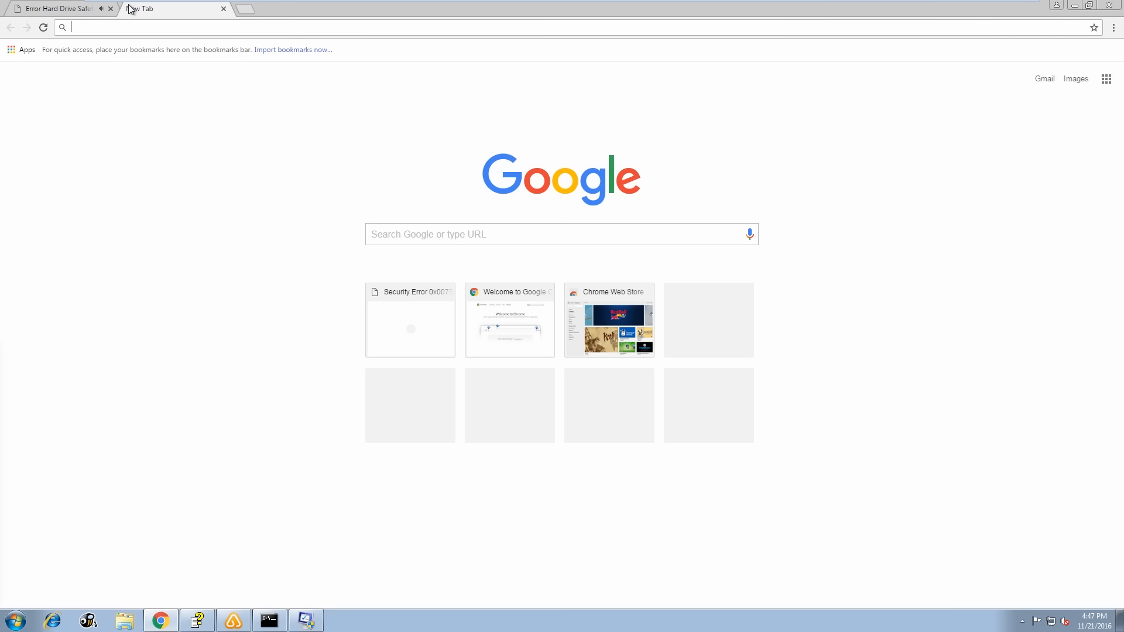
mouse_move(140, 8)
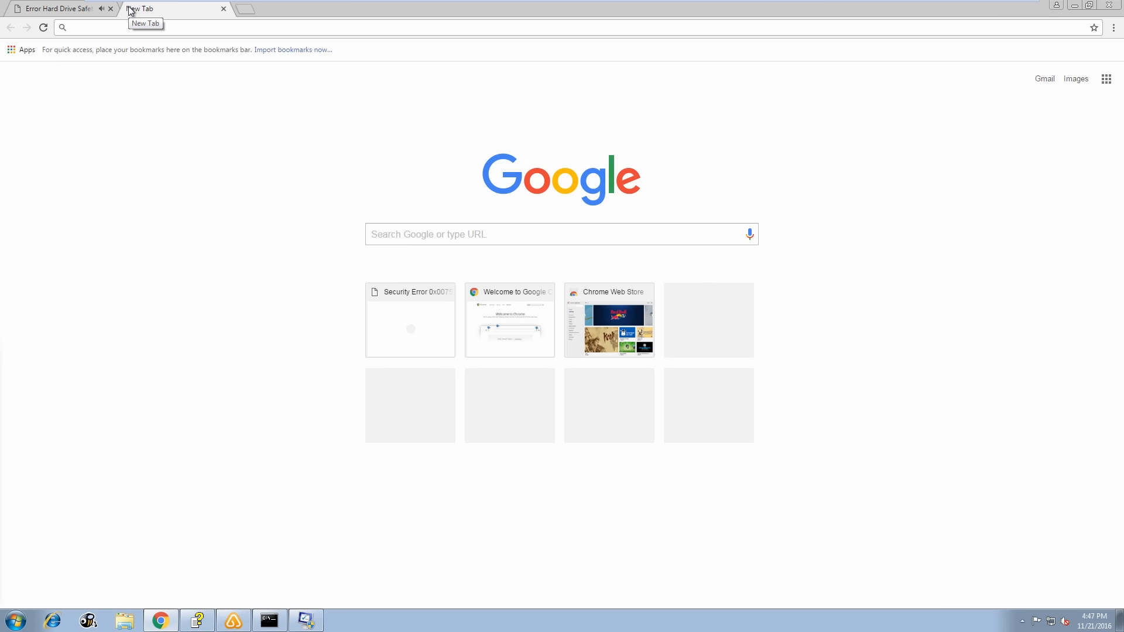
mouse_move(140, 8)
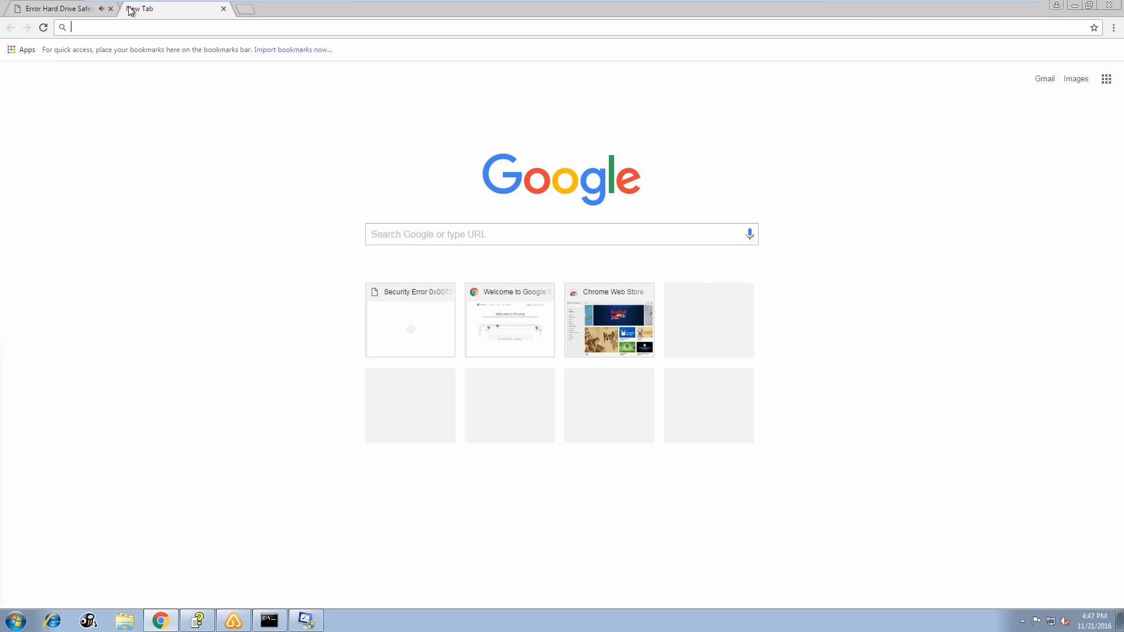
type("chrome://history")
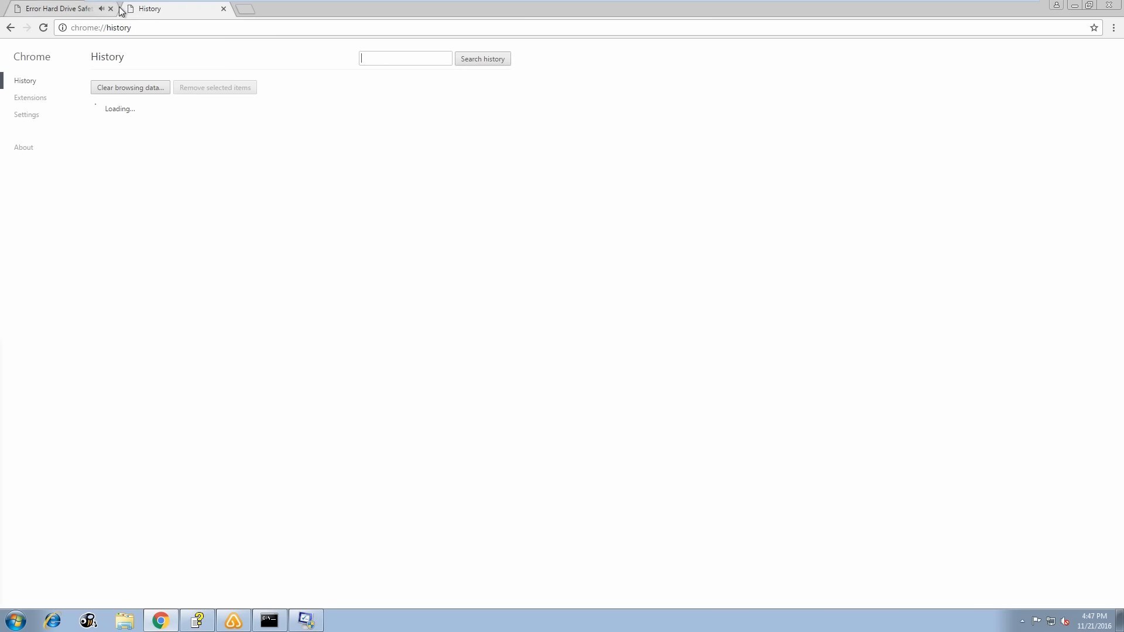
mouse_move(152, 18)
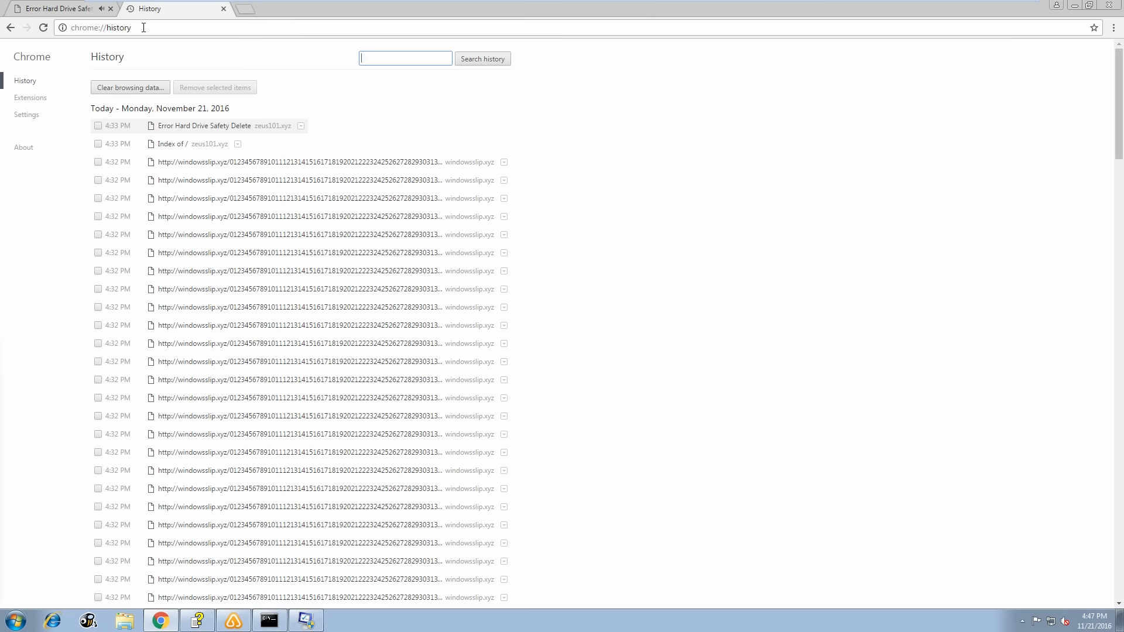
scroll("down", 3)
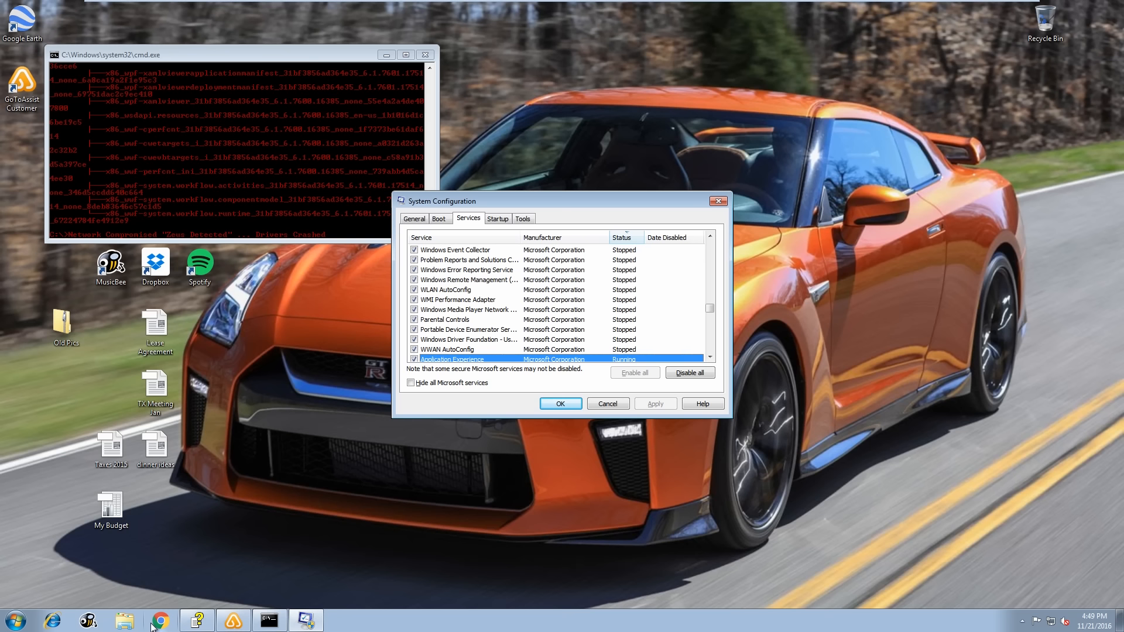
mouse_move(164, 621)
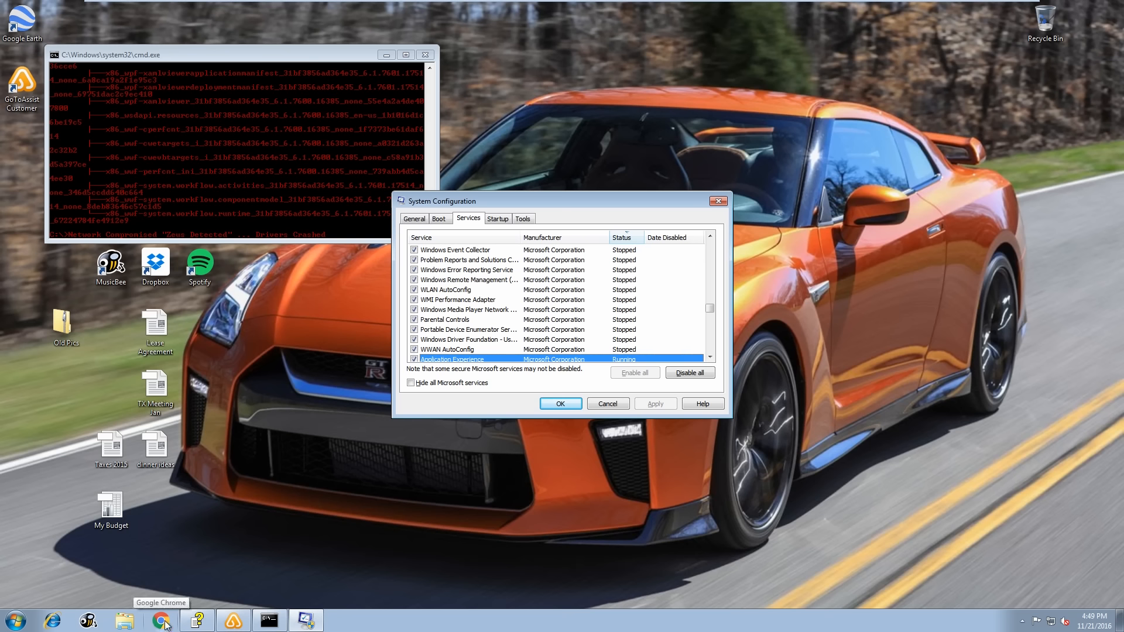
mouse_move(262, 209)
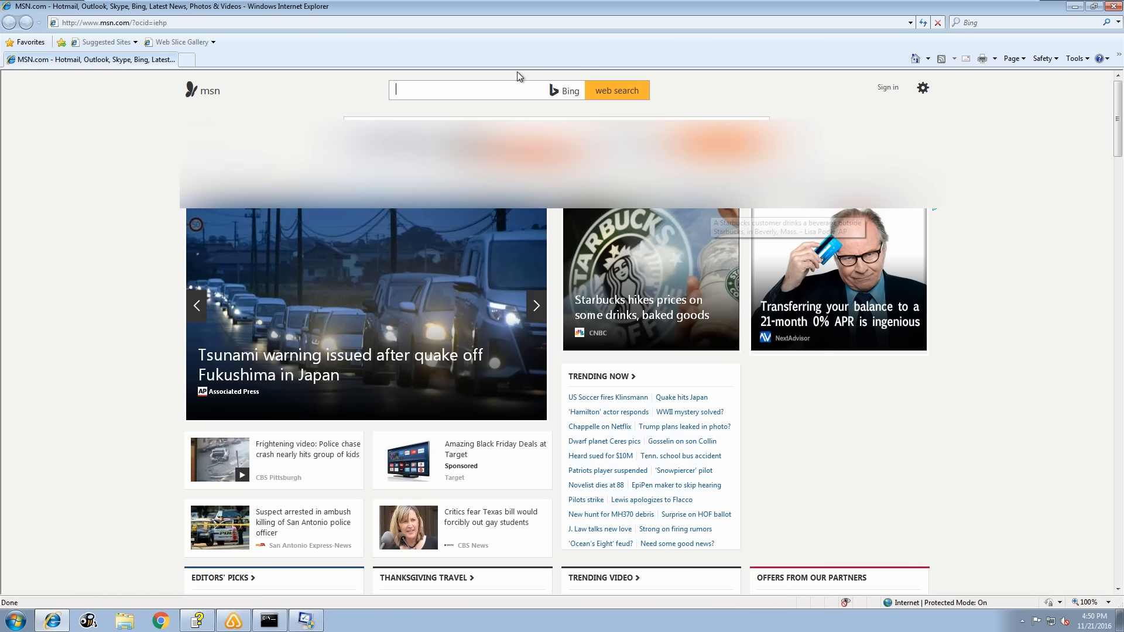
left_click(143, 22)
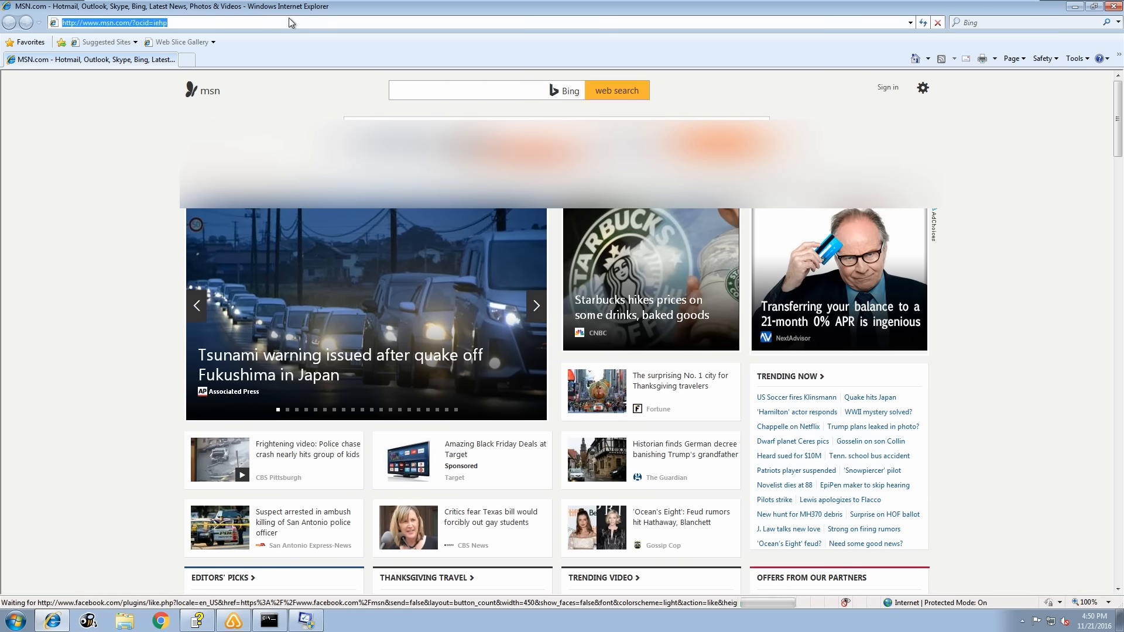
type("www.")
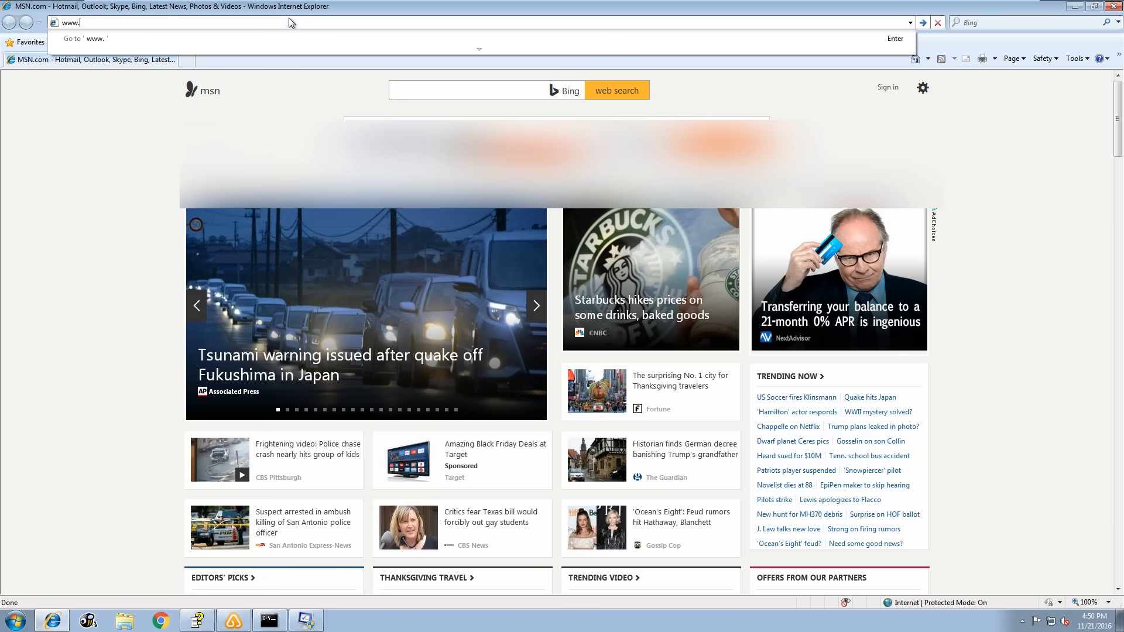
type("bing.")
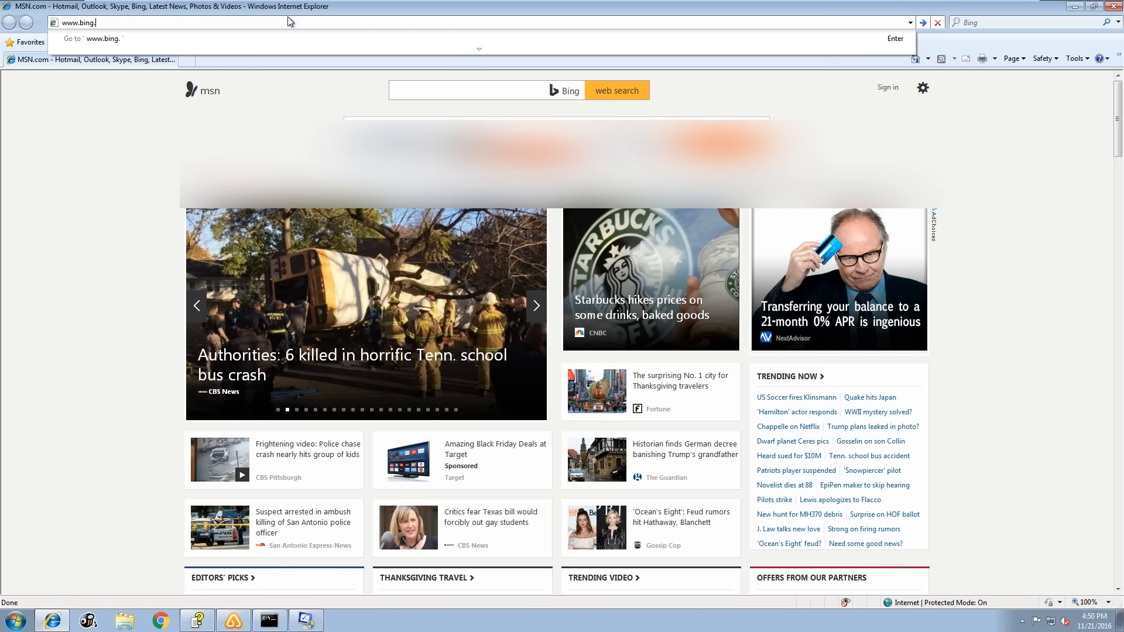
type("com/")
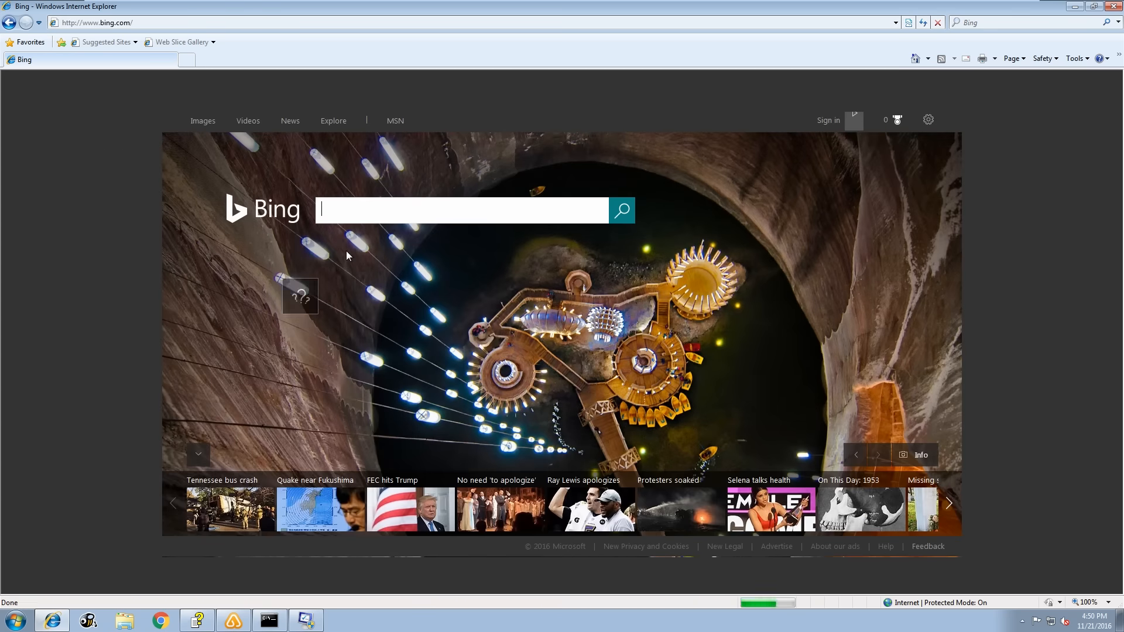
left_click(11, 619)
type("waht is zeus trojan")
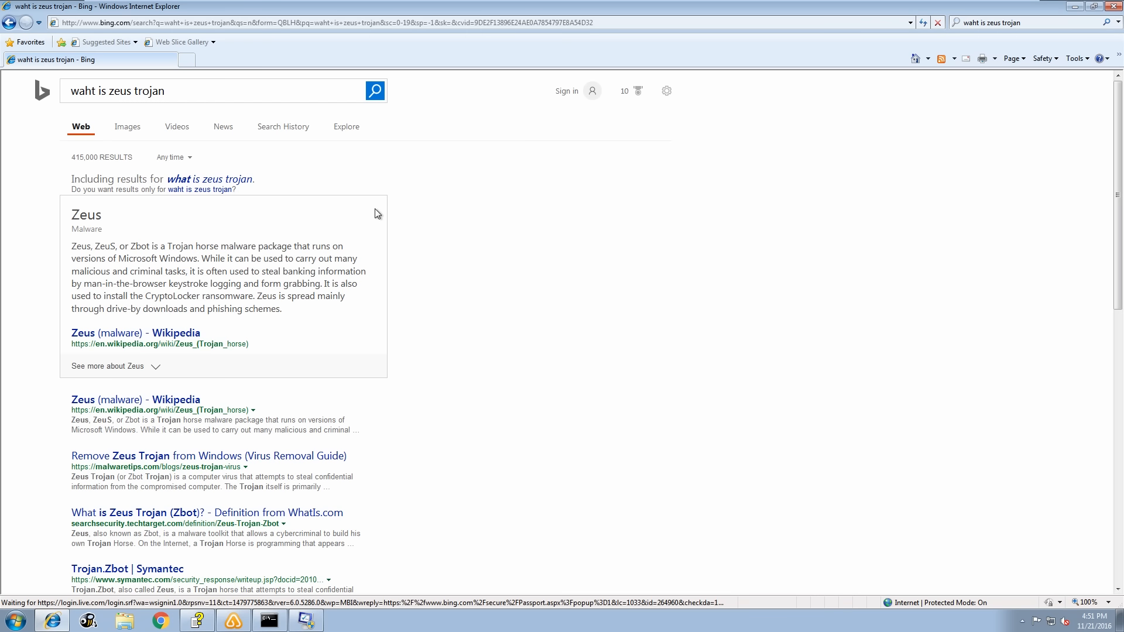
mouse_move(43, 241)
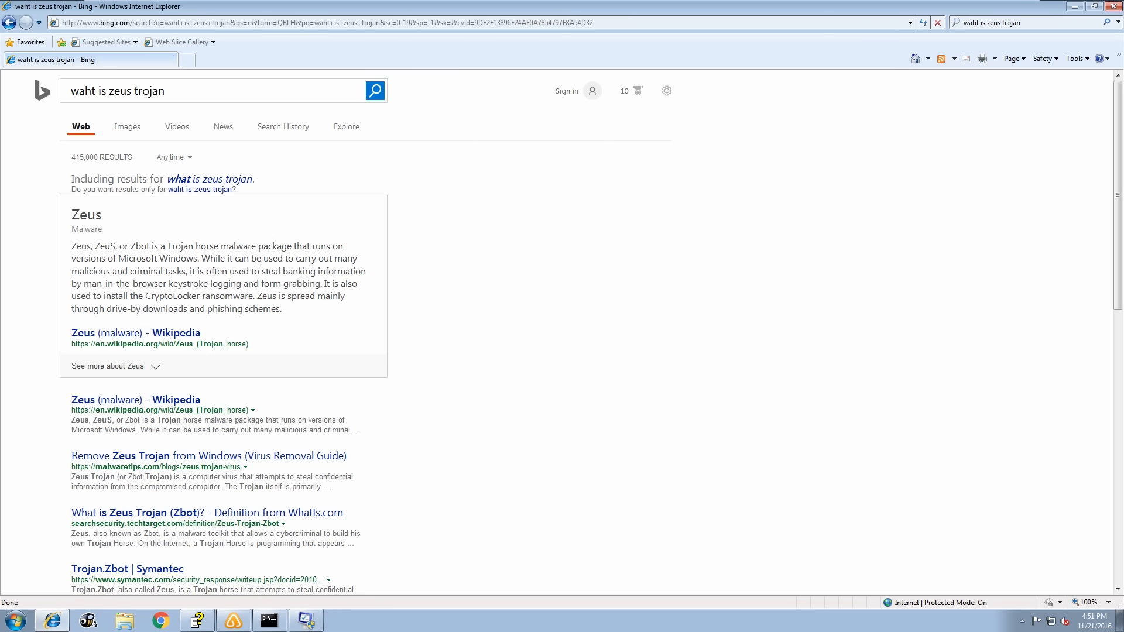
mouse_move(144, 267)
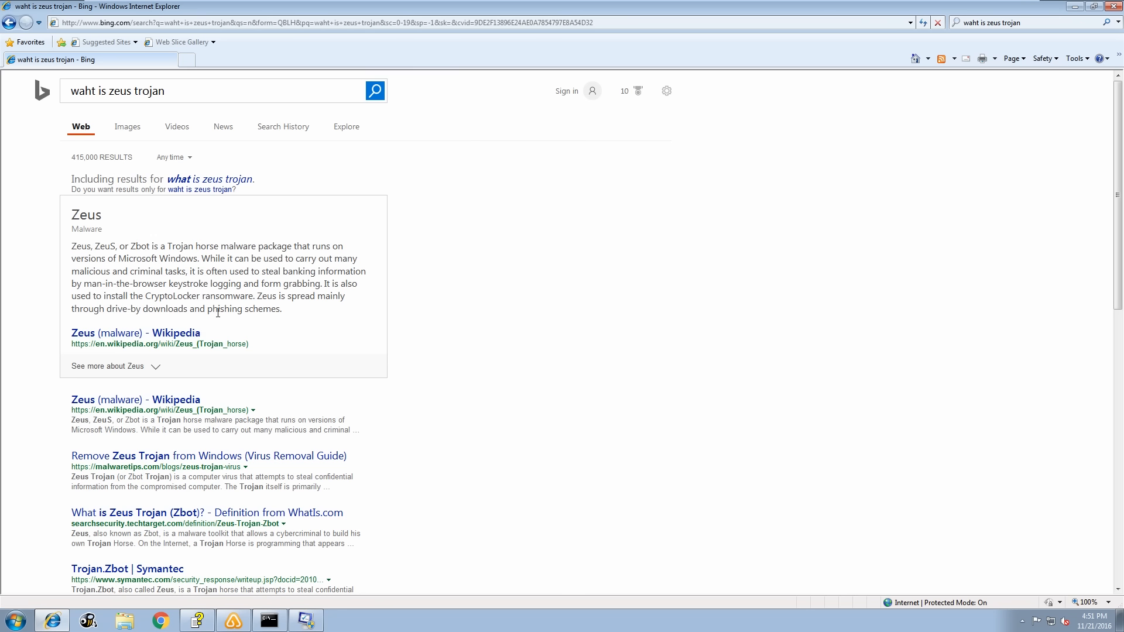
mouse_move(291, 171)
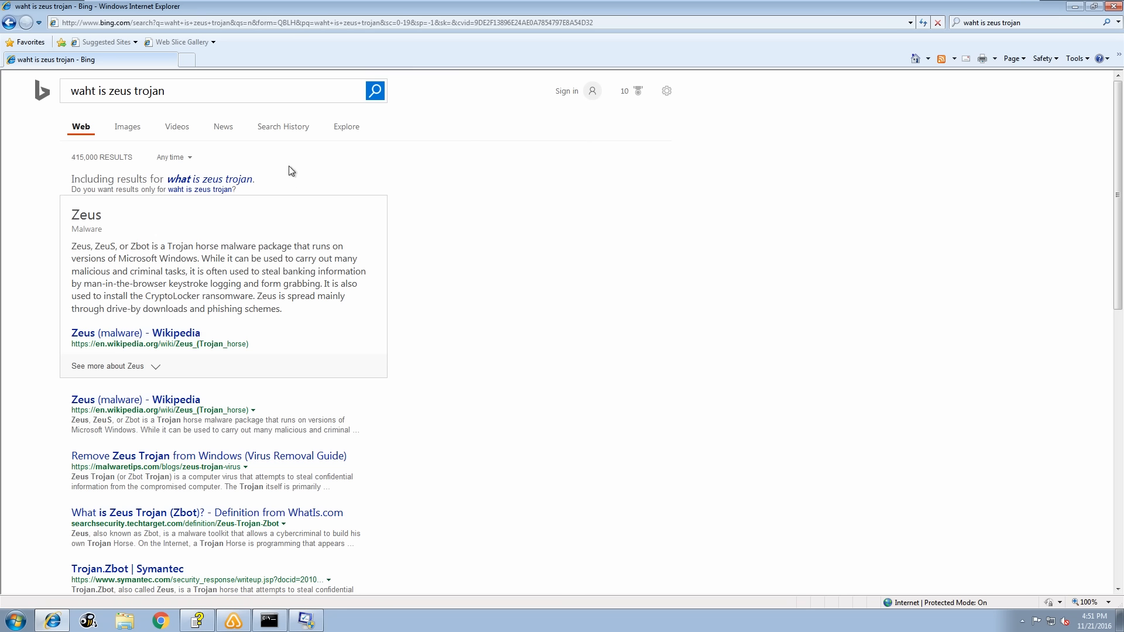
mouse_move(248, 19)
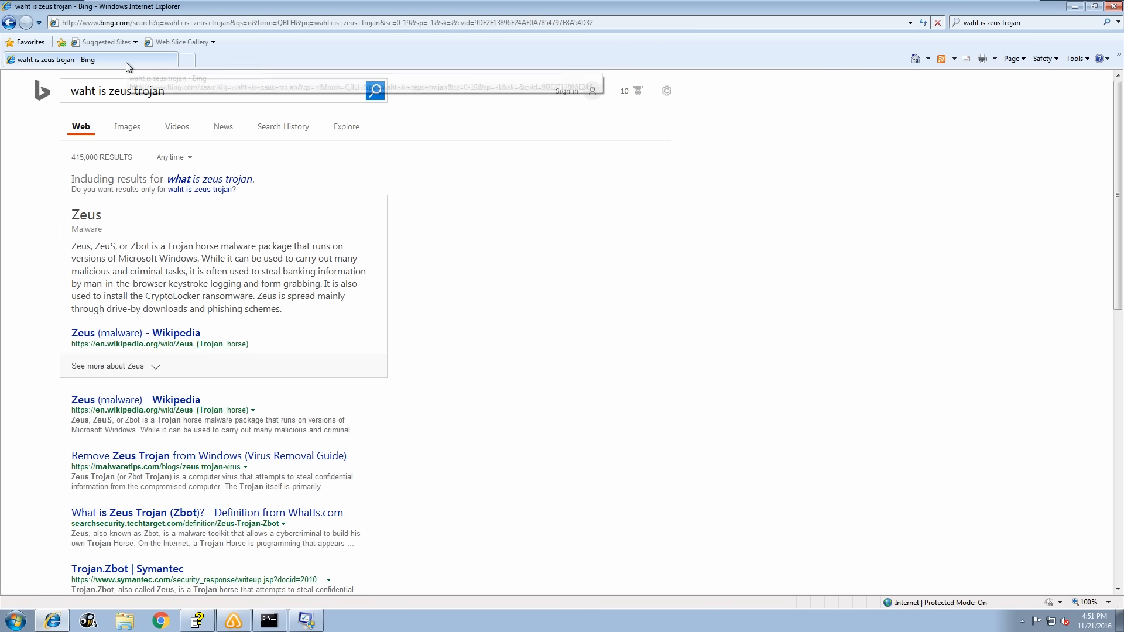
mouse_move(188, 60)
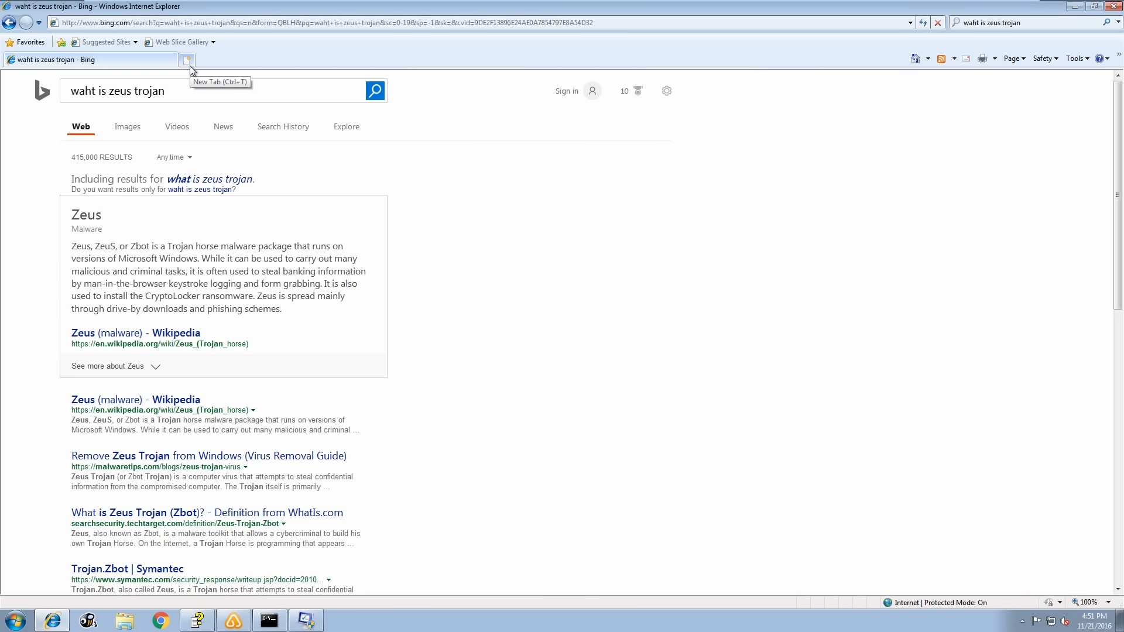
Step: Start a second blank tab in Internet Explorer beside the Bing results
left_click(187, 59)
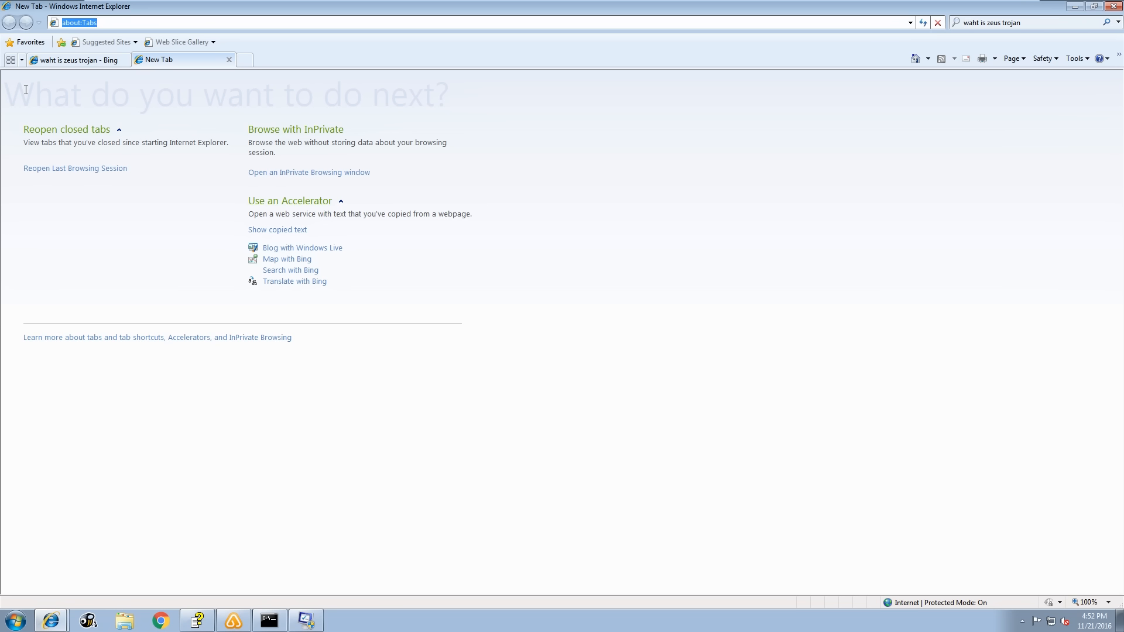
mouse_move(219, 11)
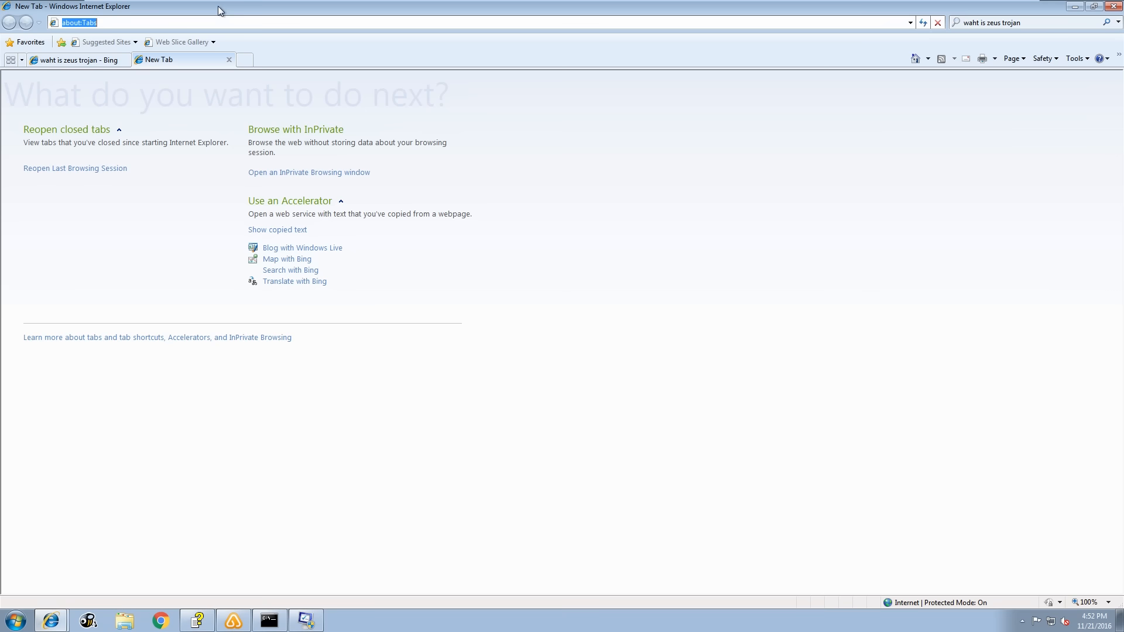
mouse_move(212, 19)
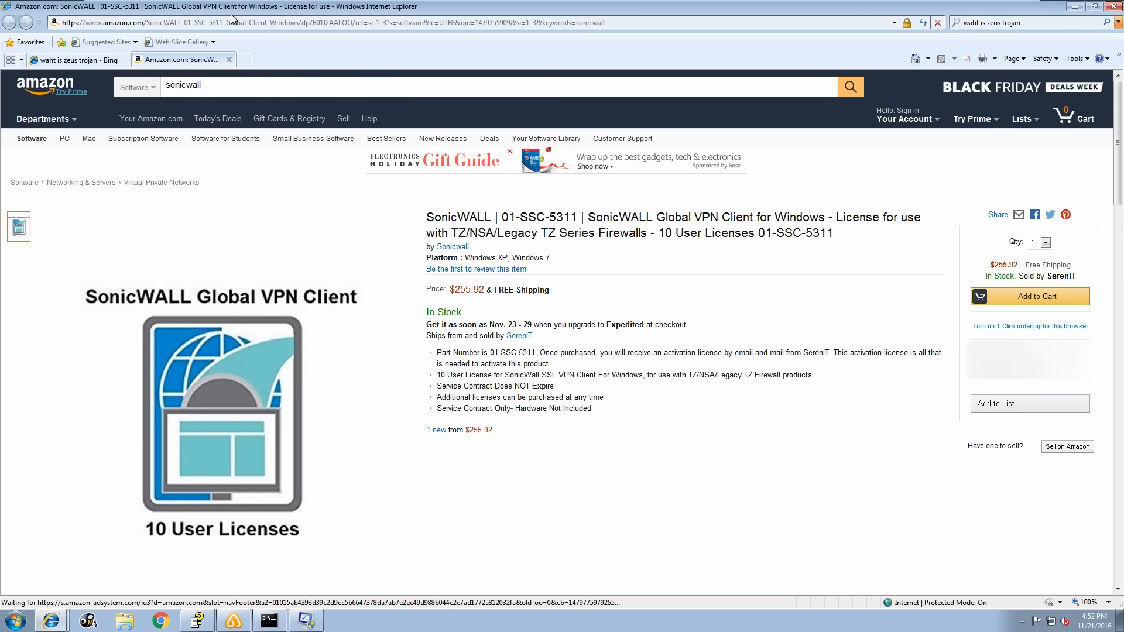
Step: Load the Amazon SonicWALL Global VPN Client 10 User Licenses page ($255.92) in the new tab
left_click(906, 119)
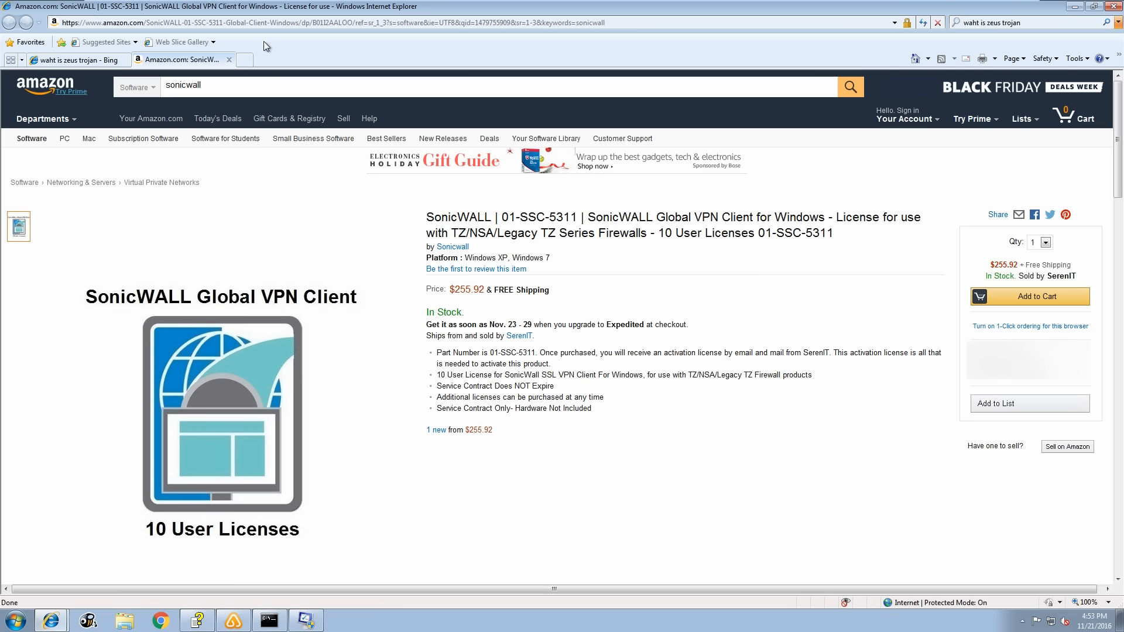
mouse_move(4, 311)
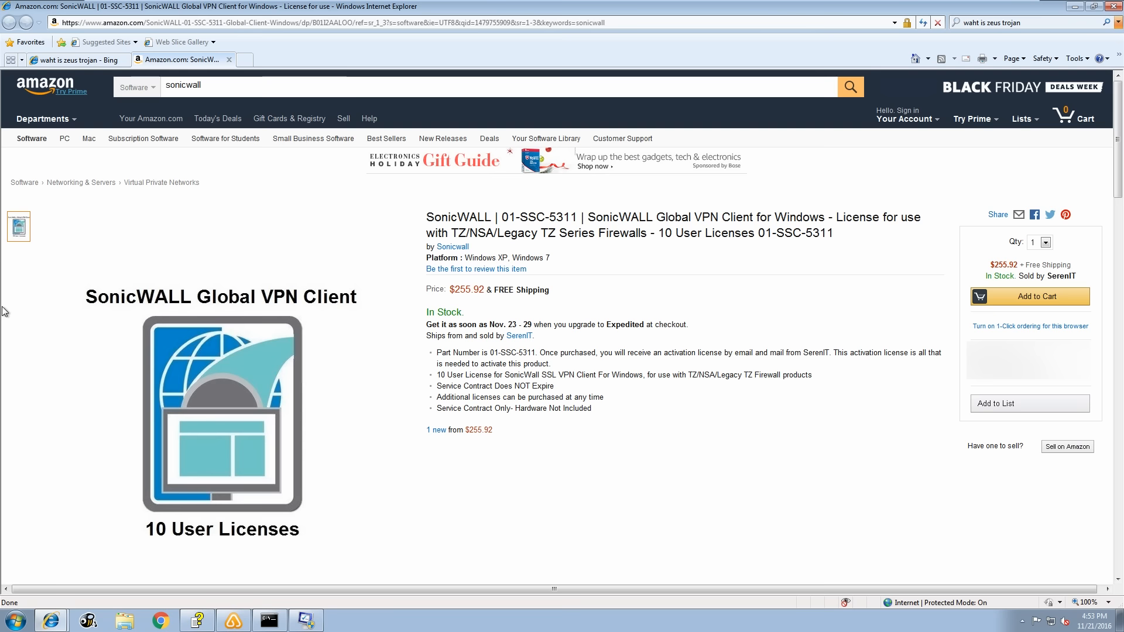
mouse_move(385, 547)
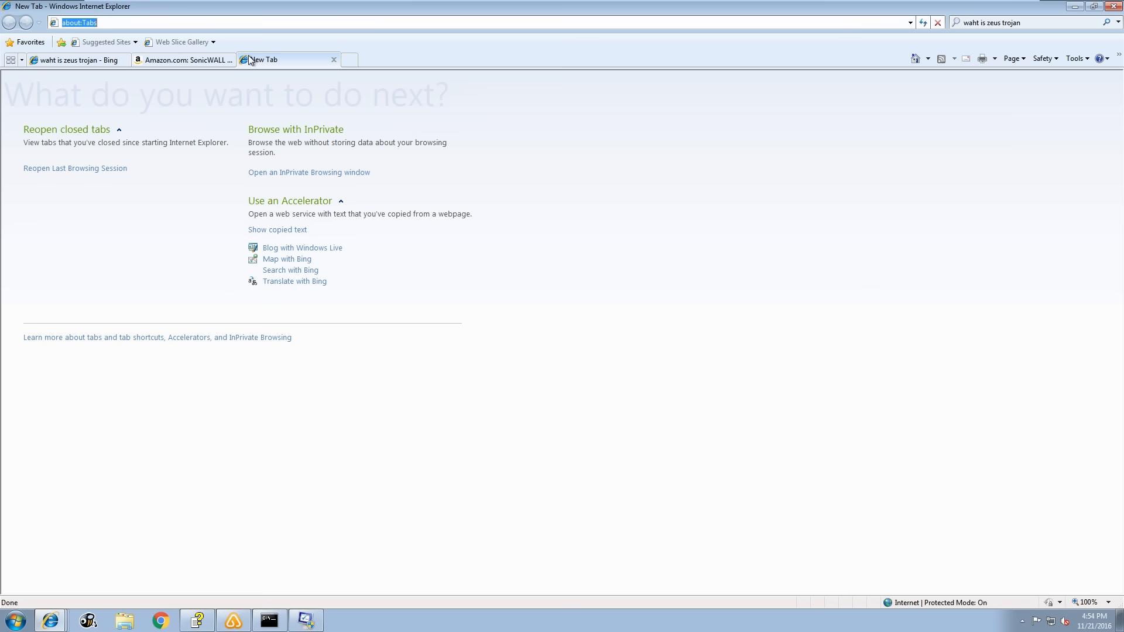
mouse_move(231, 46)
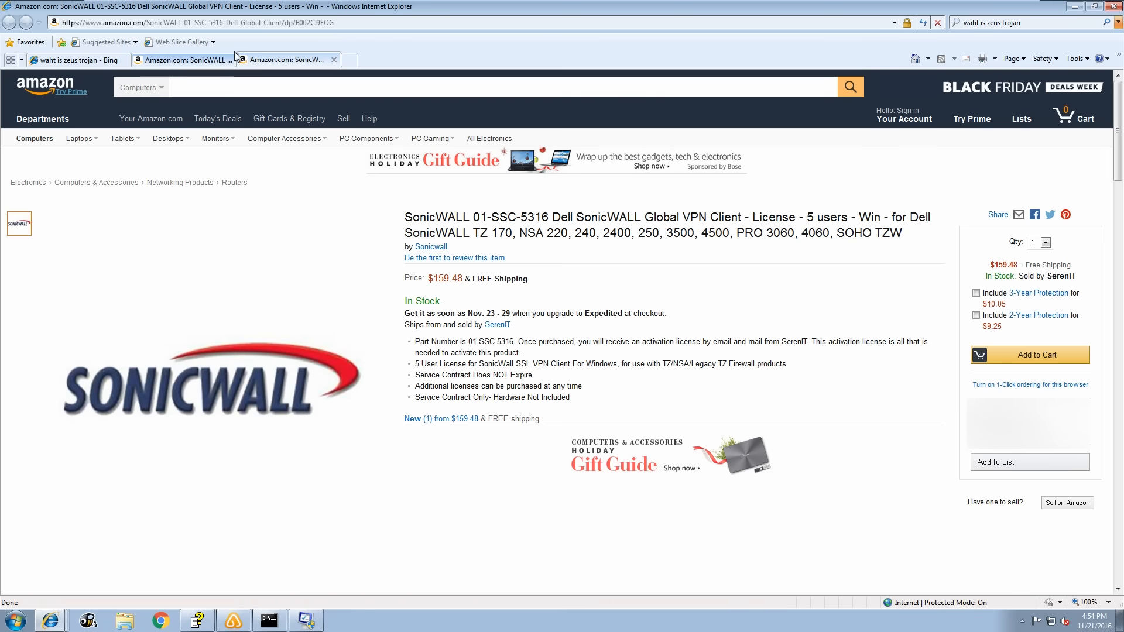
left_click(283, 58)
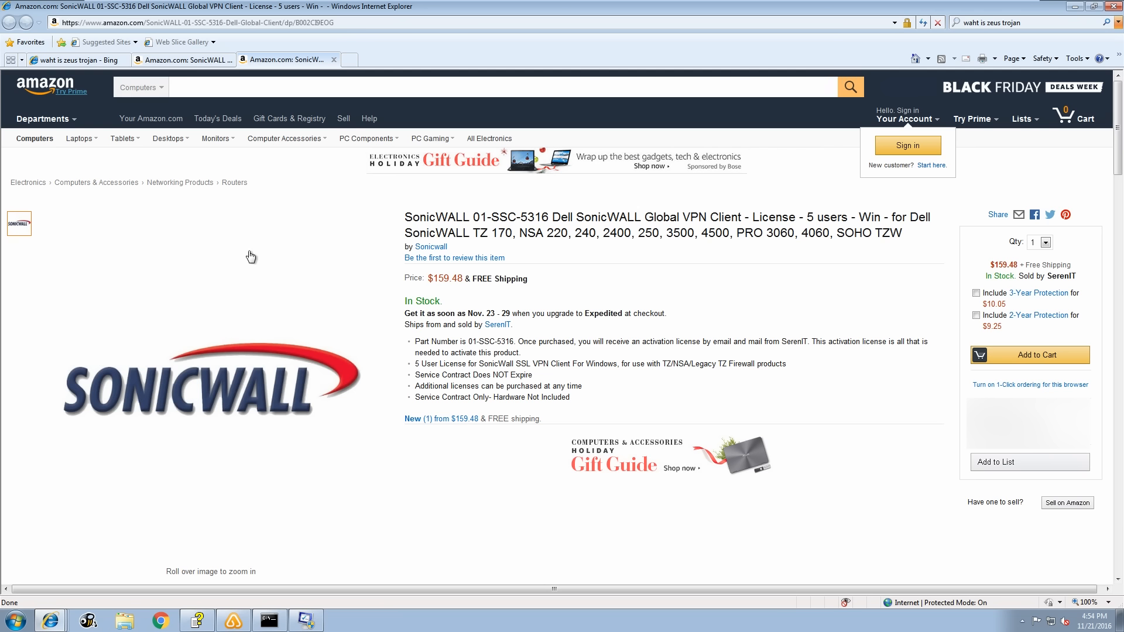
mouse_move(247, 247)
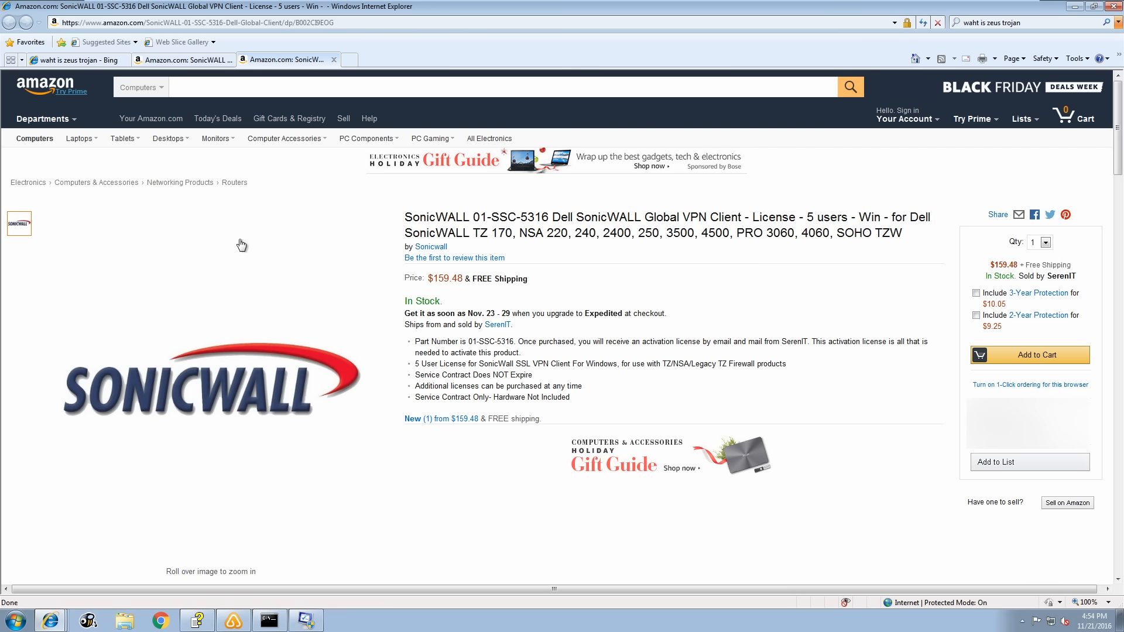
mouse_move(328, 274)
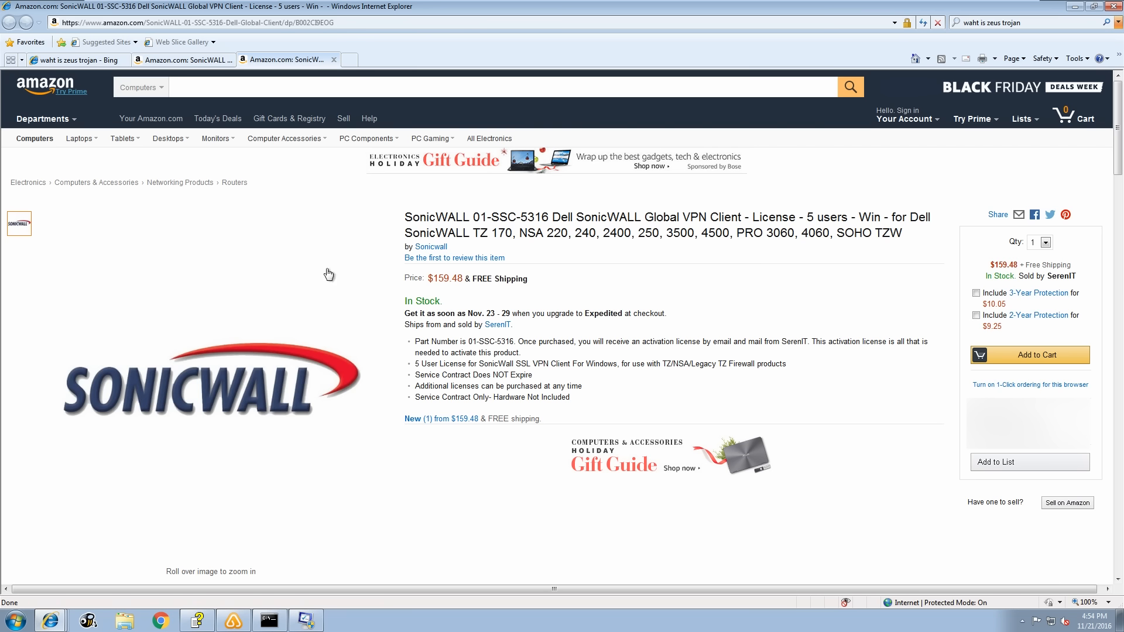
mouse_move(343, 269)
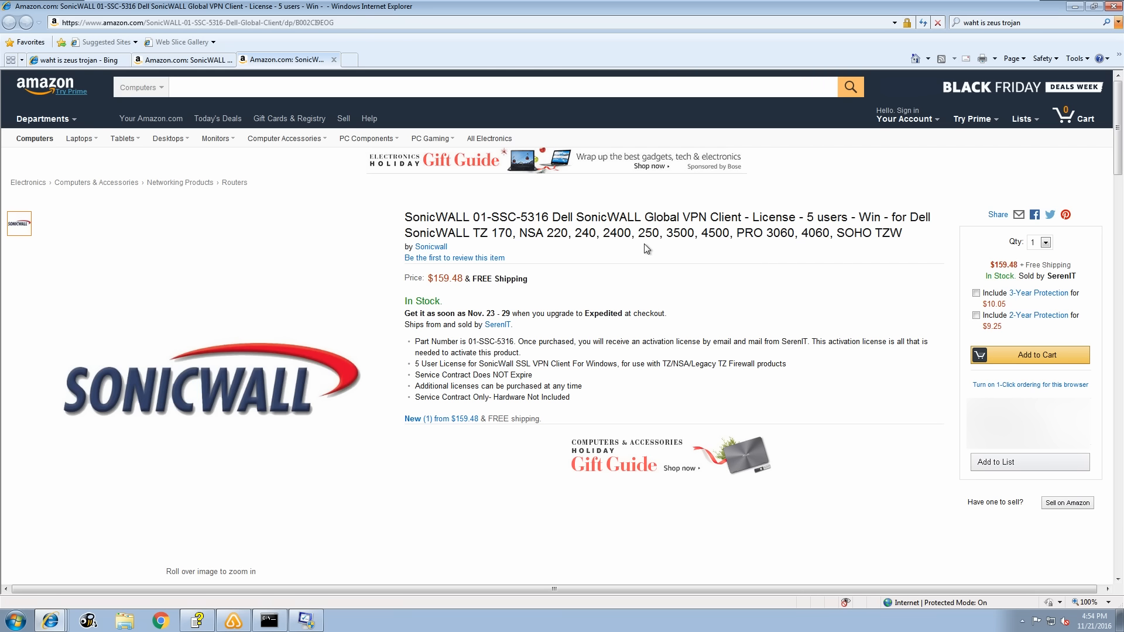
mouse_move(524, 301)
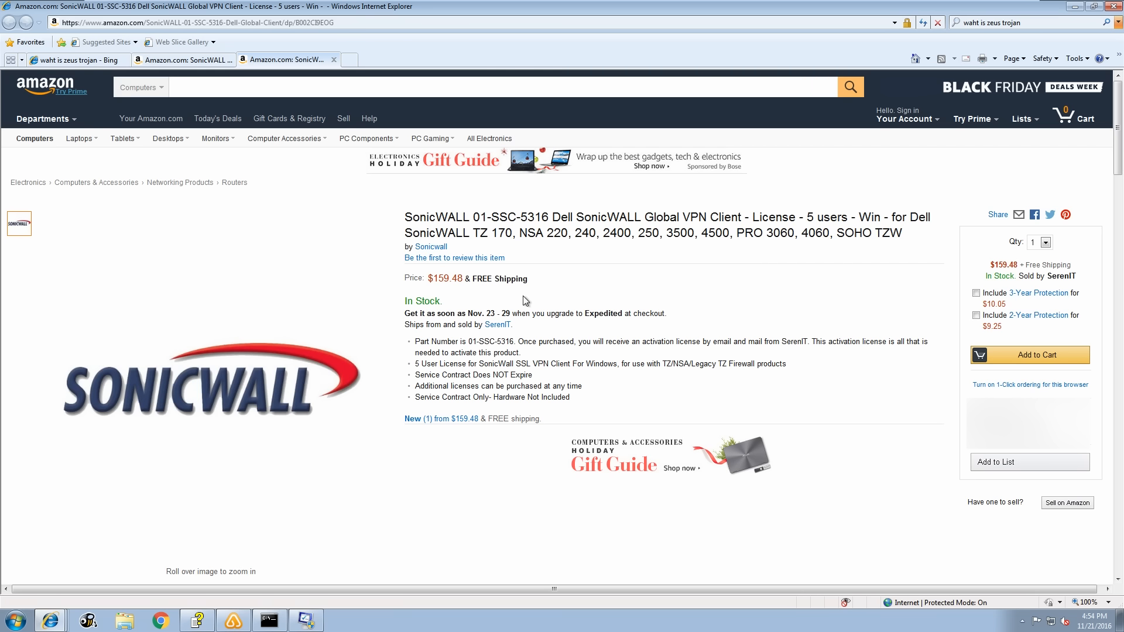
mouse_move(437, 300)
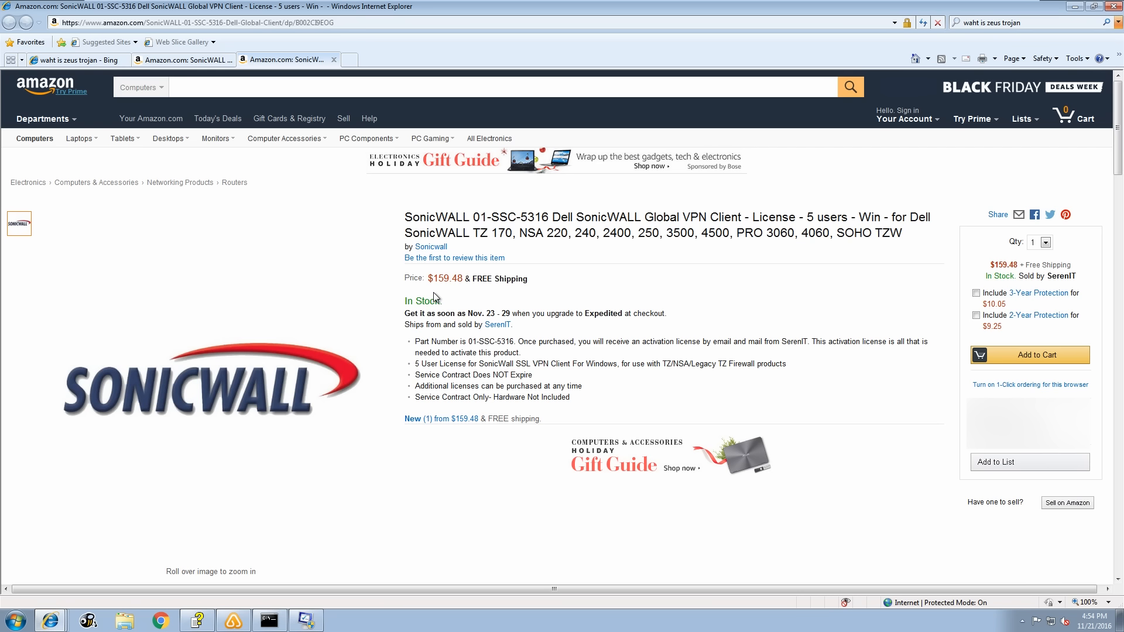
mouse_move(449, 295)
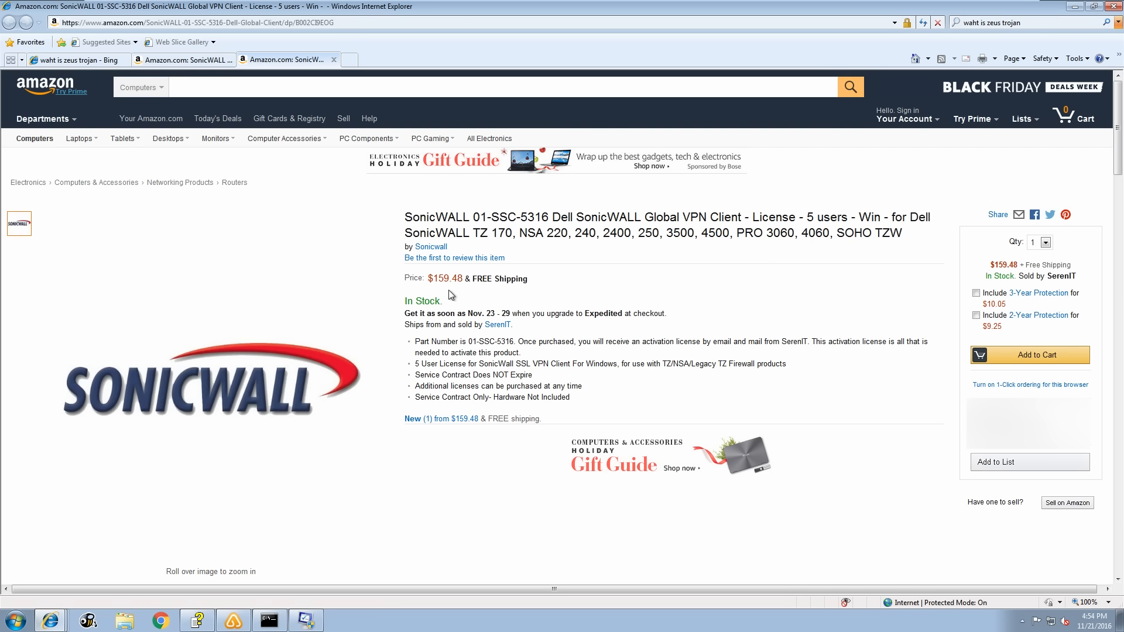
mouse_move(453, 299)
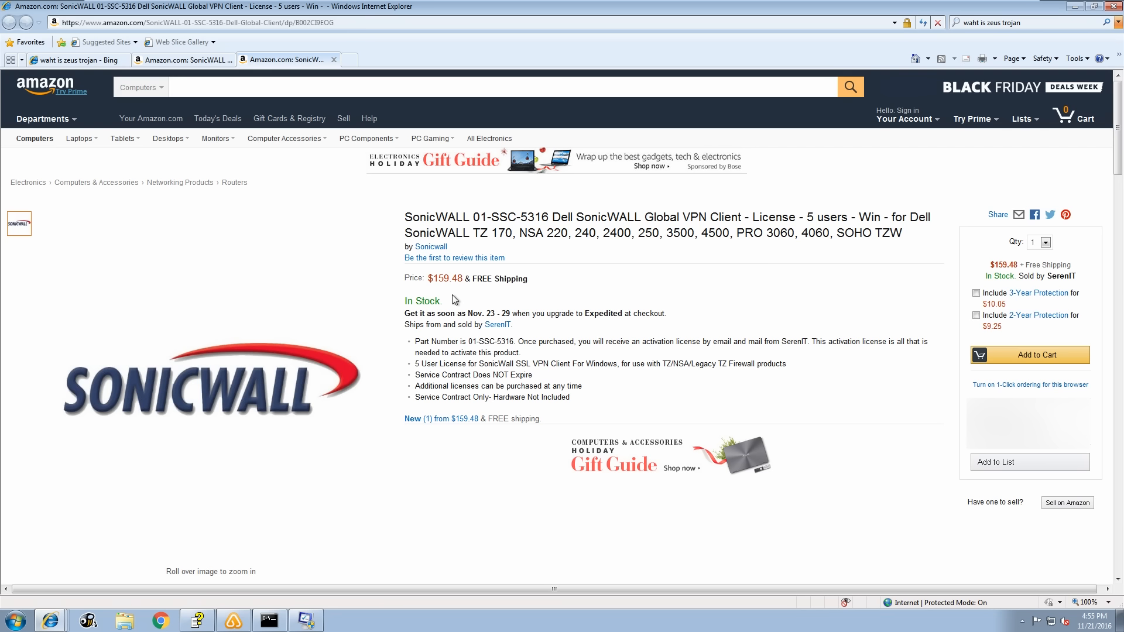
mouse_move(413, 298)
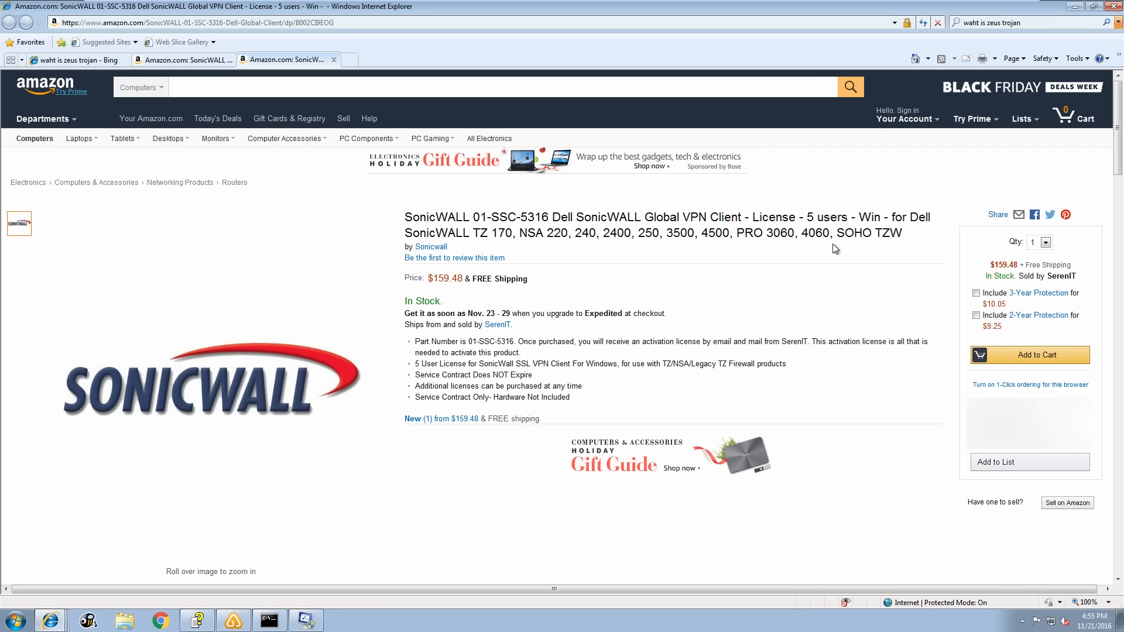
mouse_move(840, 212)
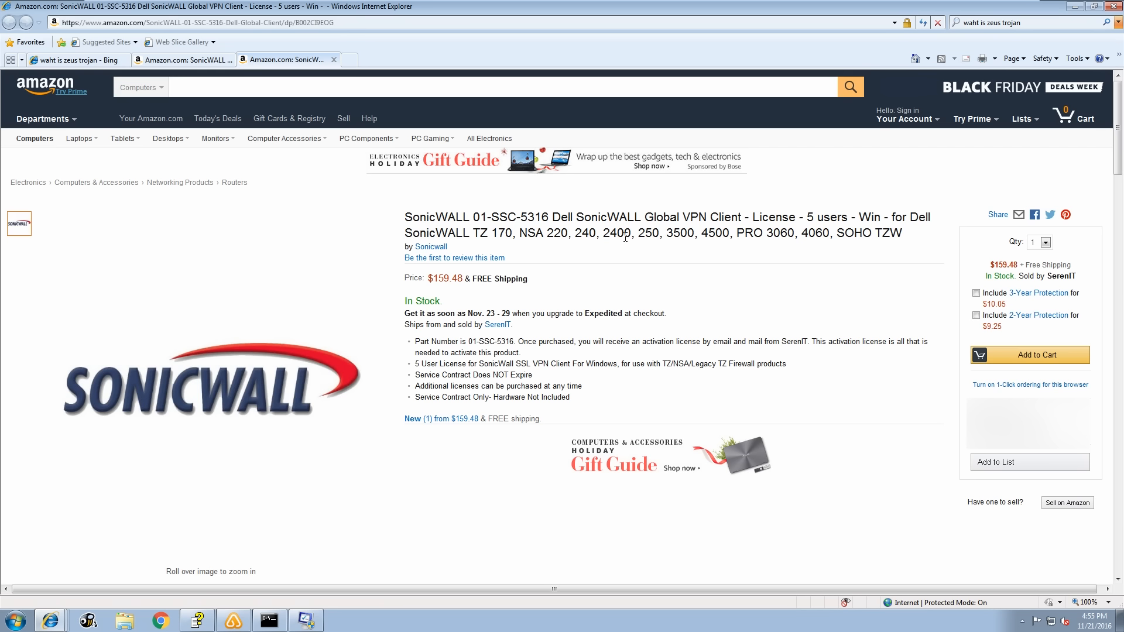
mouse_move(749, 333)
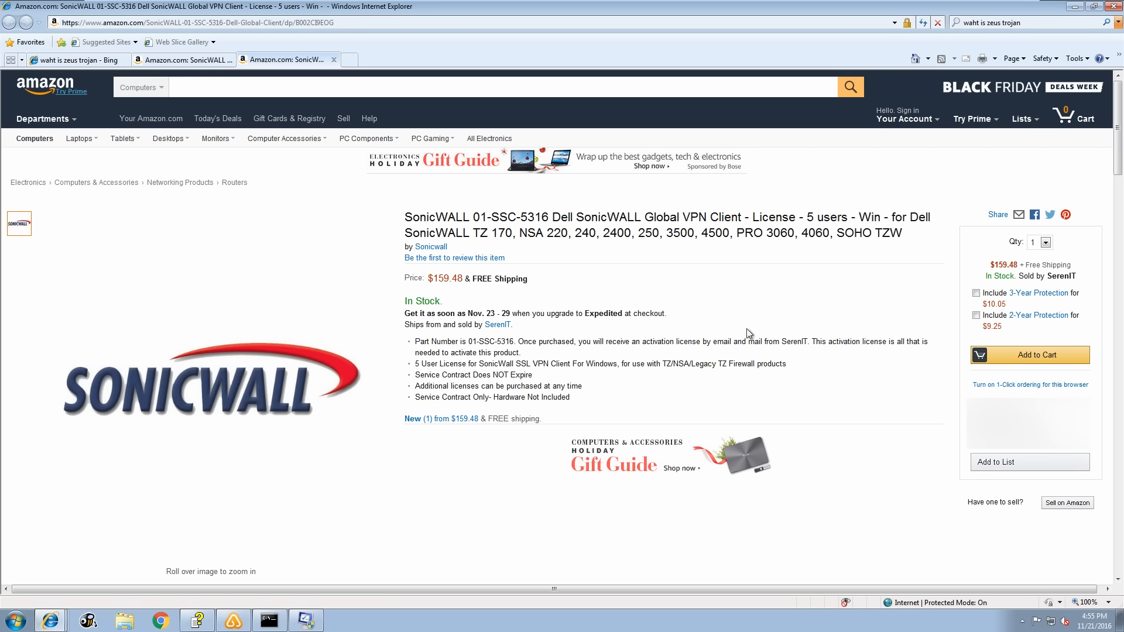
mouse_move(758, 260)
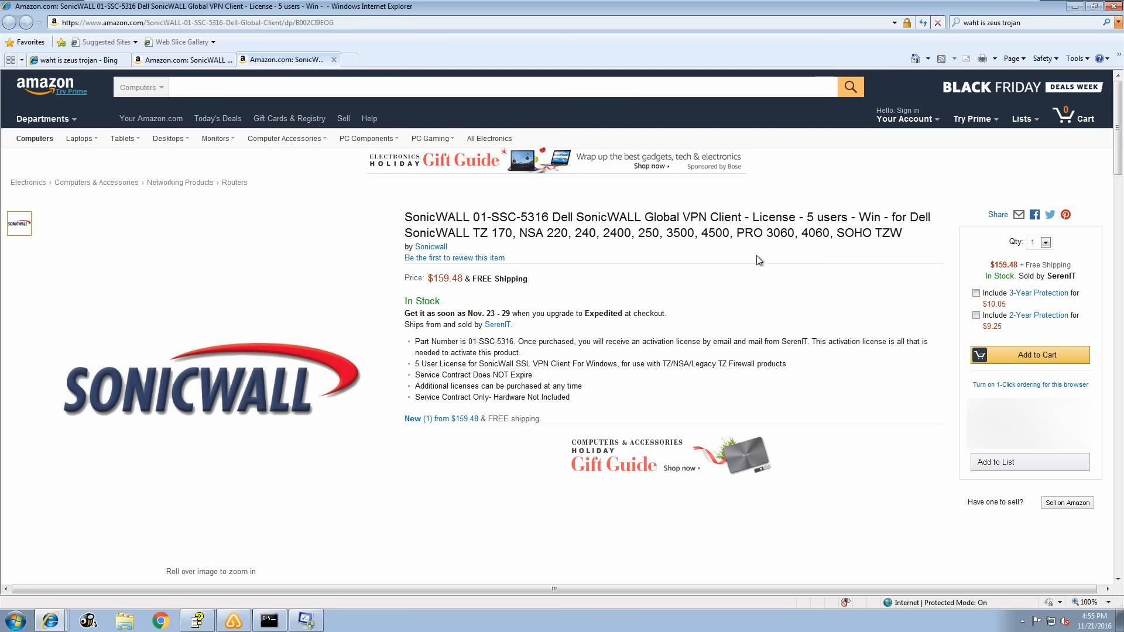
mouse_move(1072, 287)
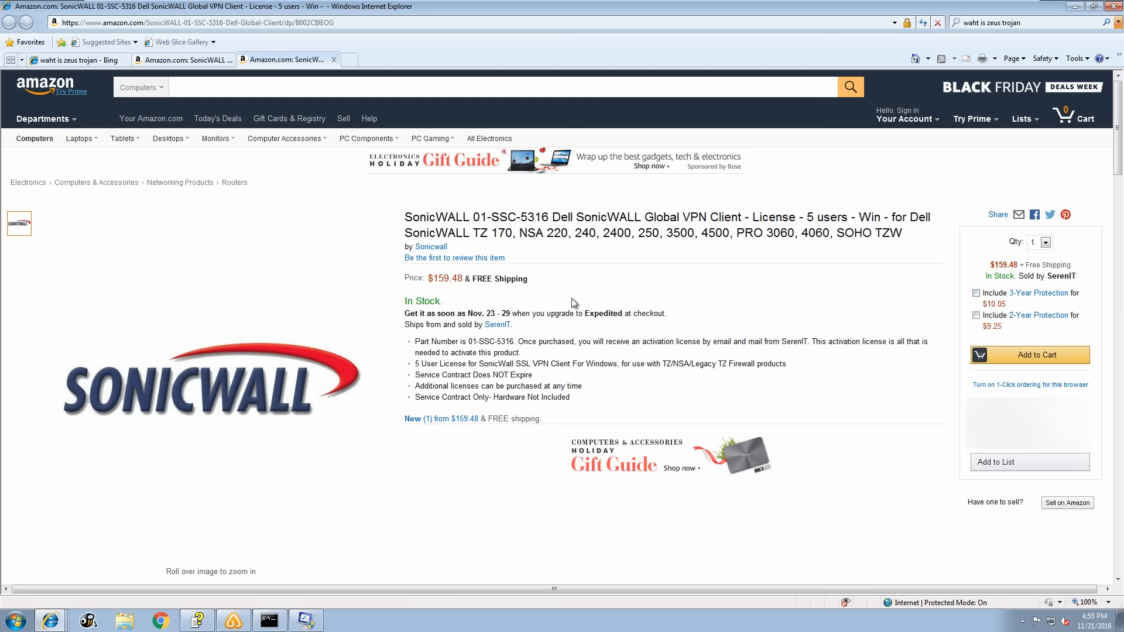
mouse_move(478, 295)
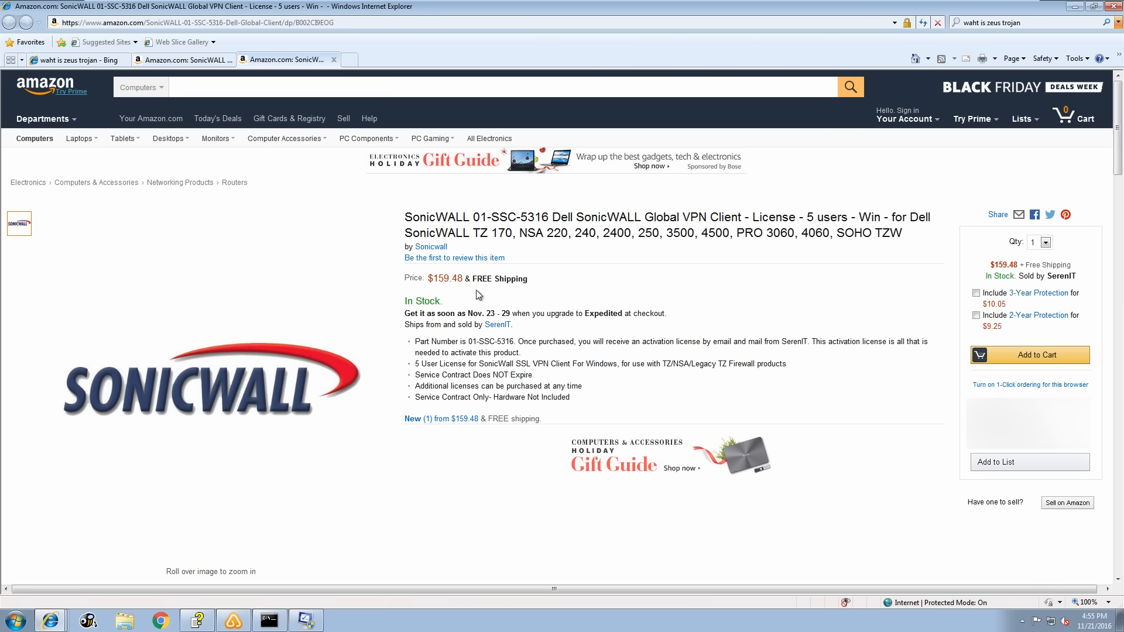
mouse_move(455, 282)
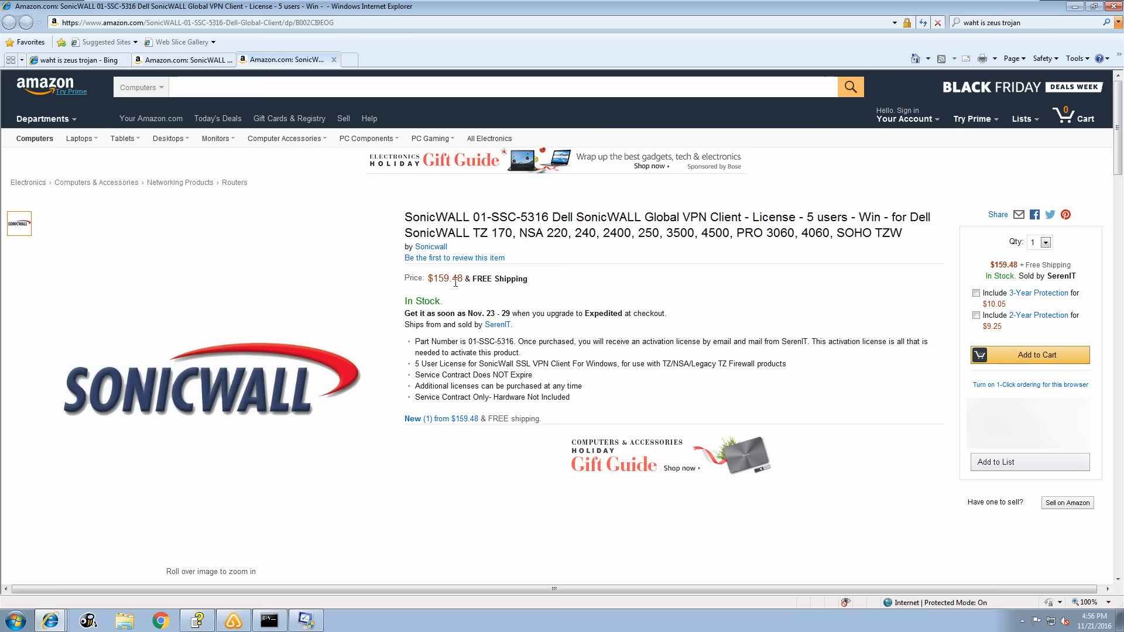
mouse_move(454, 283)
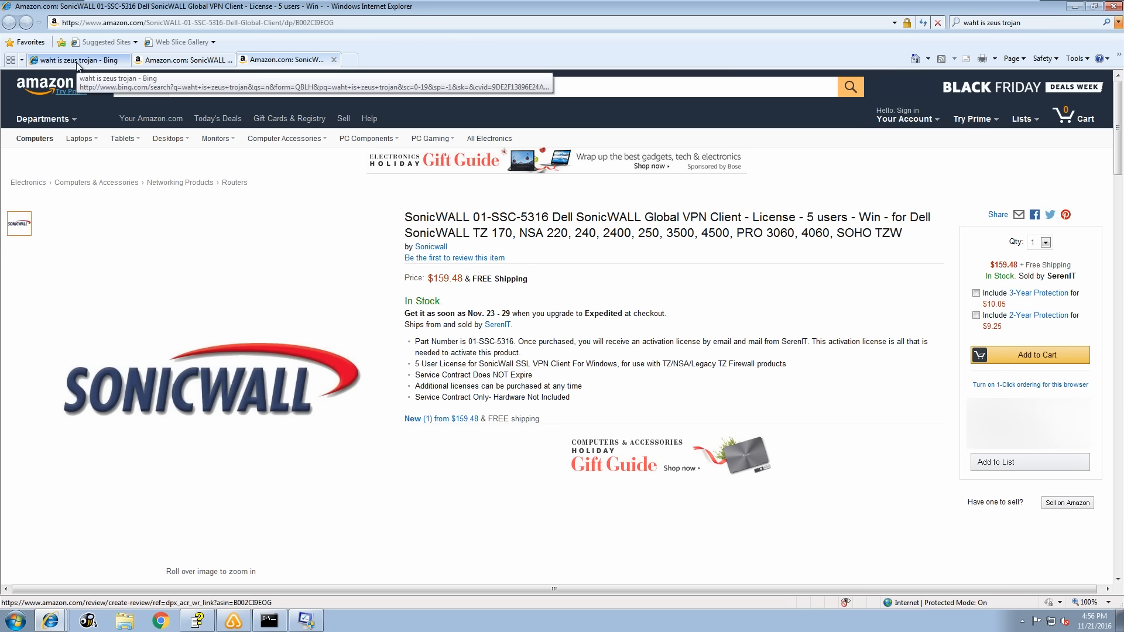
left_click(78, 60)
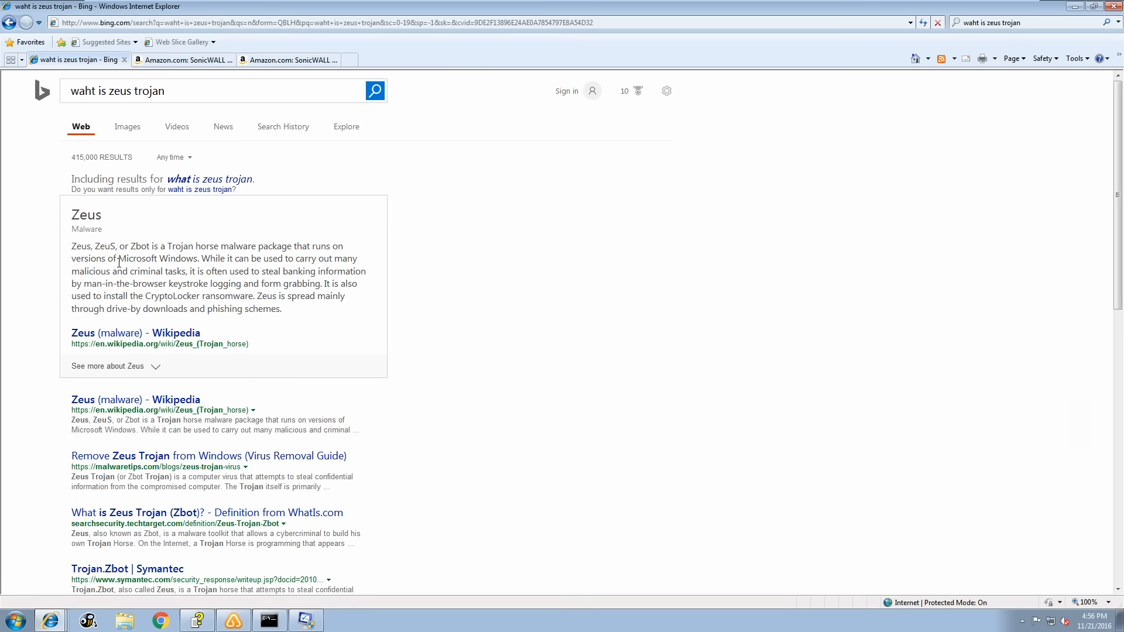
mouse_move(216, 273)
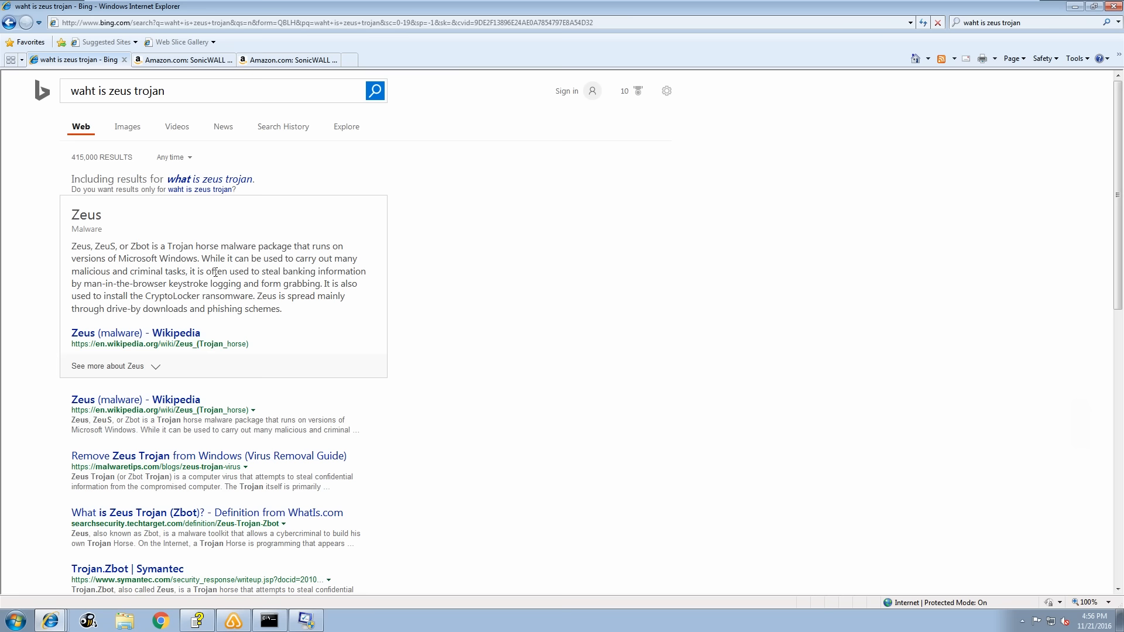
mouse_move(703, 98)
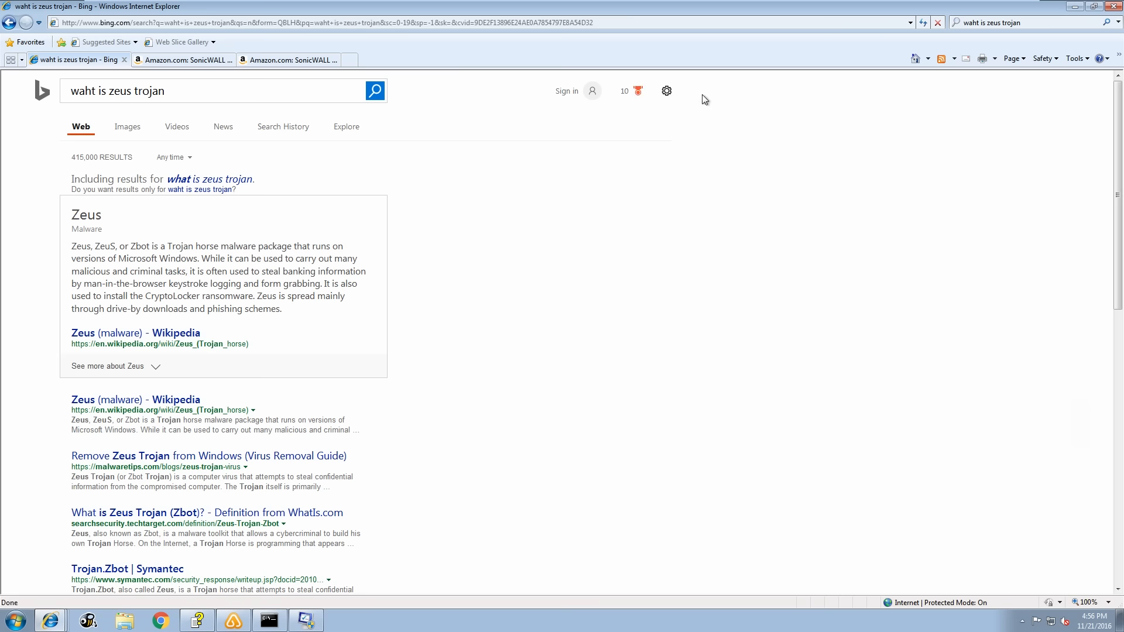
left_click(283, 60)
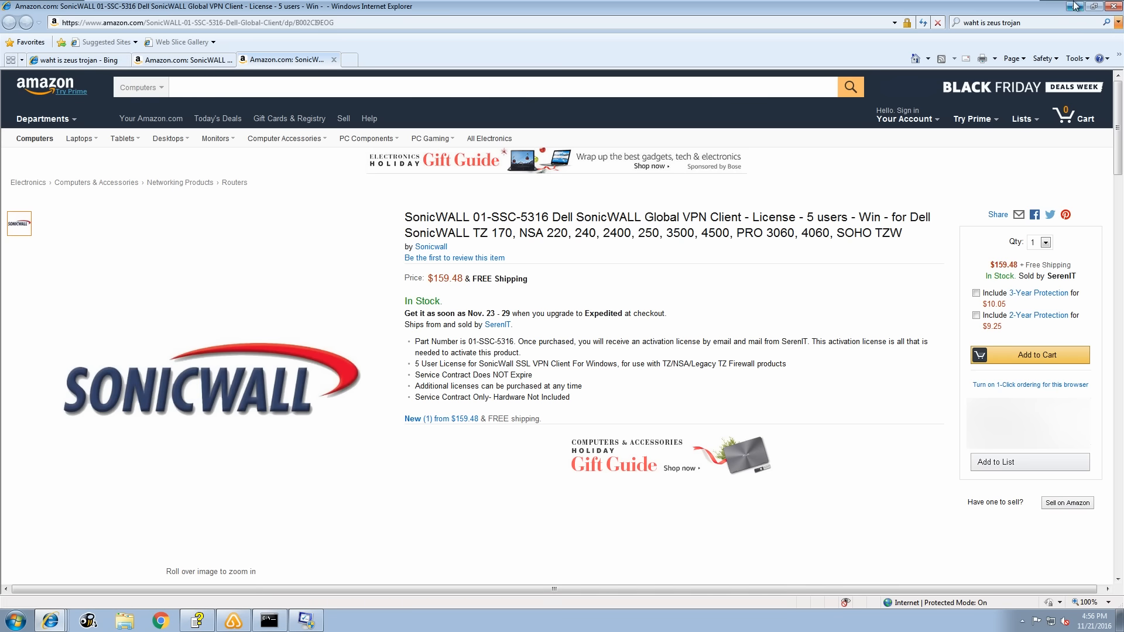
mouse_move(1073, 7)
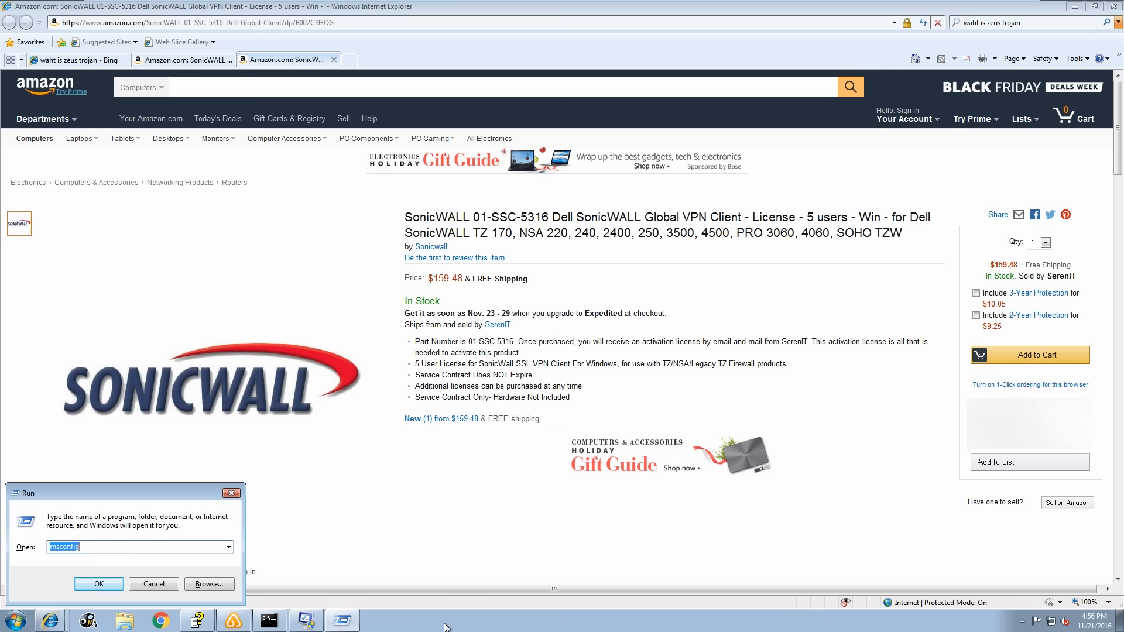
Step: Enter notepad in the Run box to launch a blank Notepad window
type("notep")
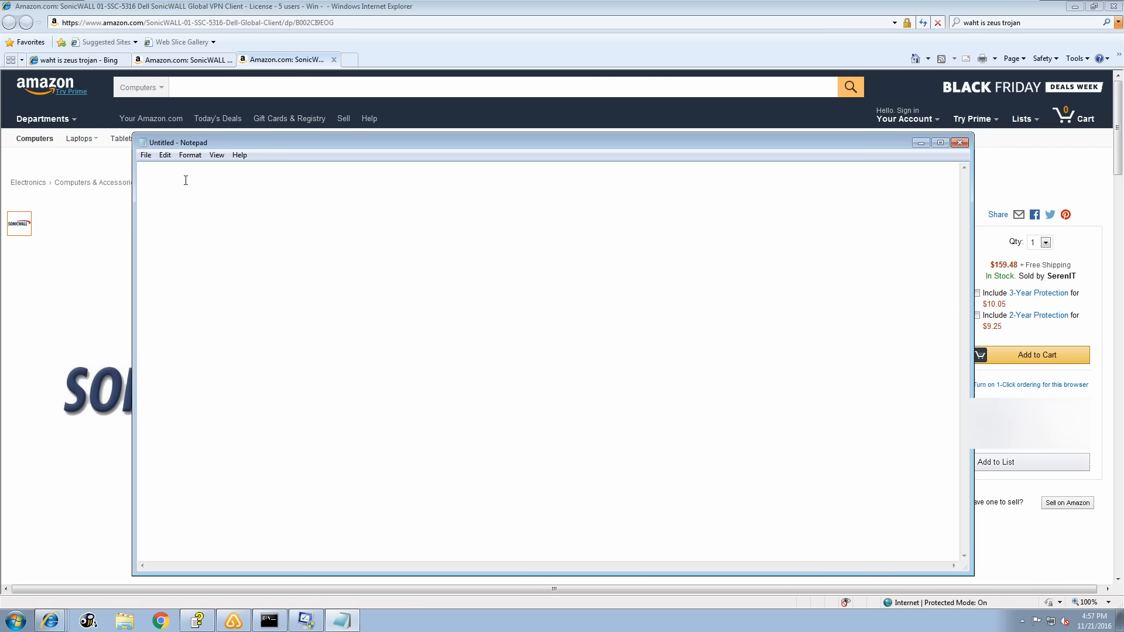
Step: Write the line 'Comapny Name = Escutcheon Technologies LLC' as the first entry in Notepad
type("Comapny Name = Escutcheon Technologies LLC")
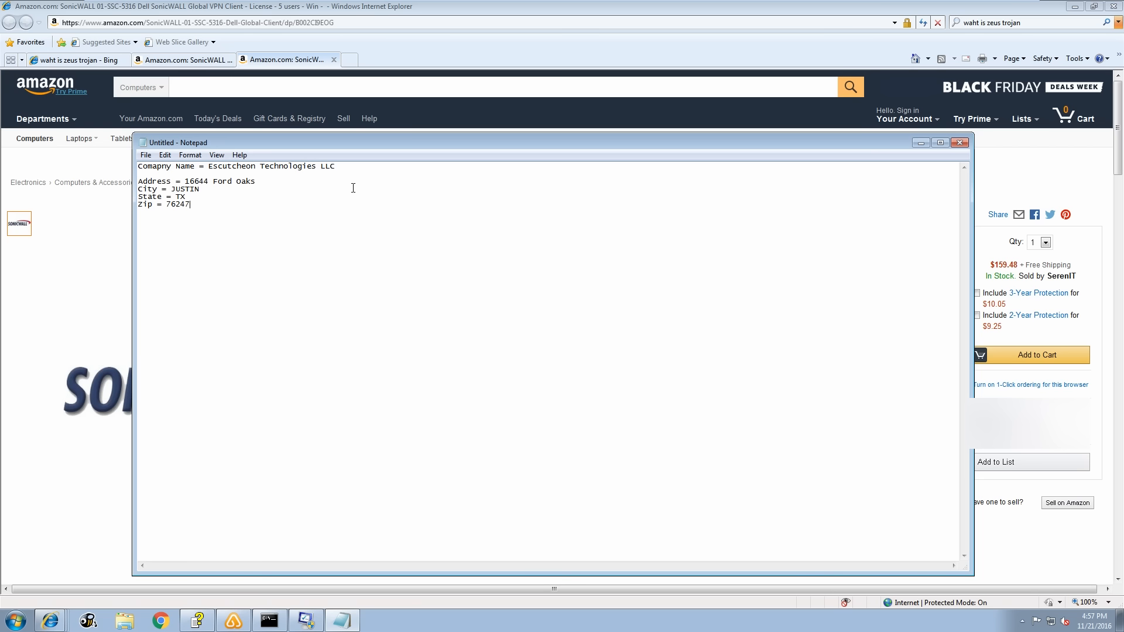
mouse_move(364, 190)
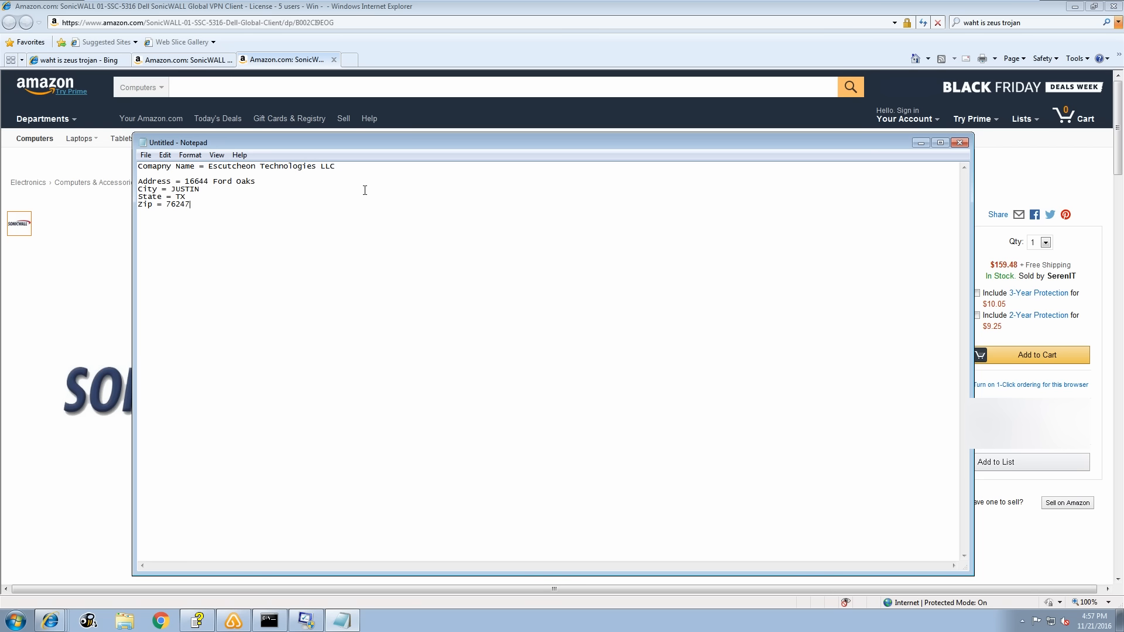